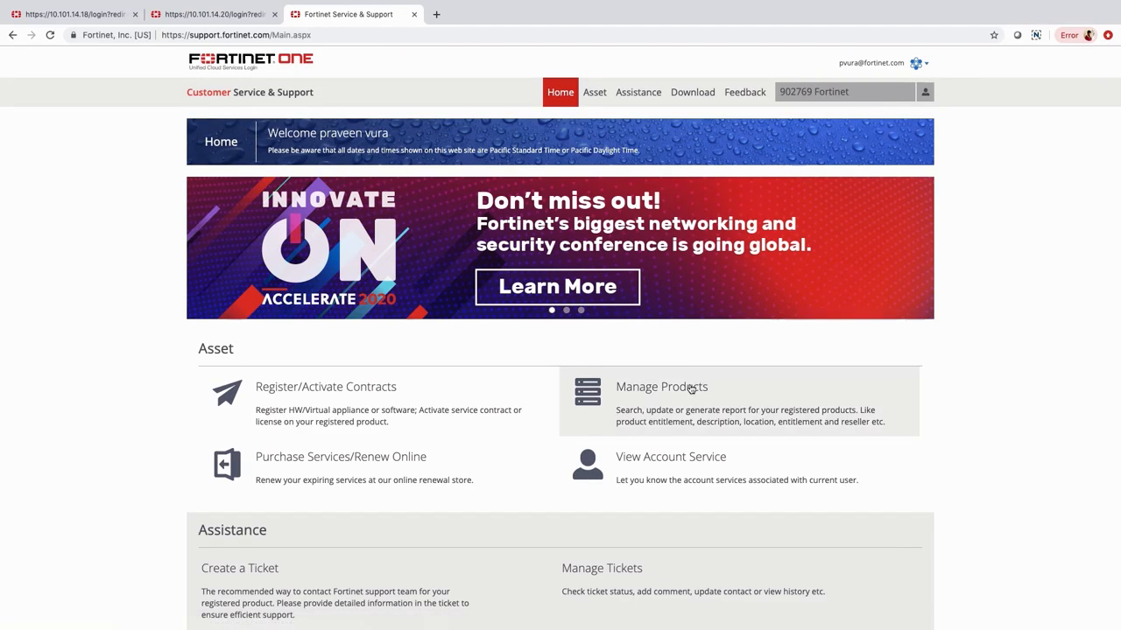
View the FortiGate 61E's entitlement list with coverage levels and activation/expiration dates.
click(662, 387)
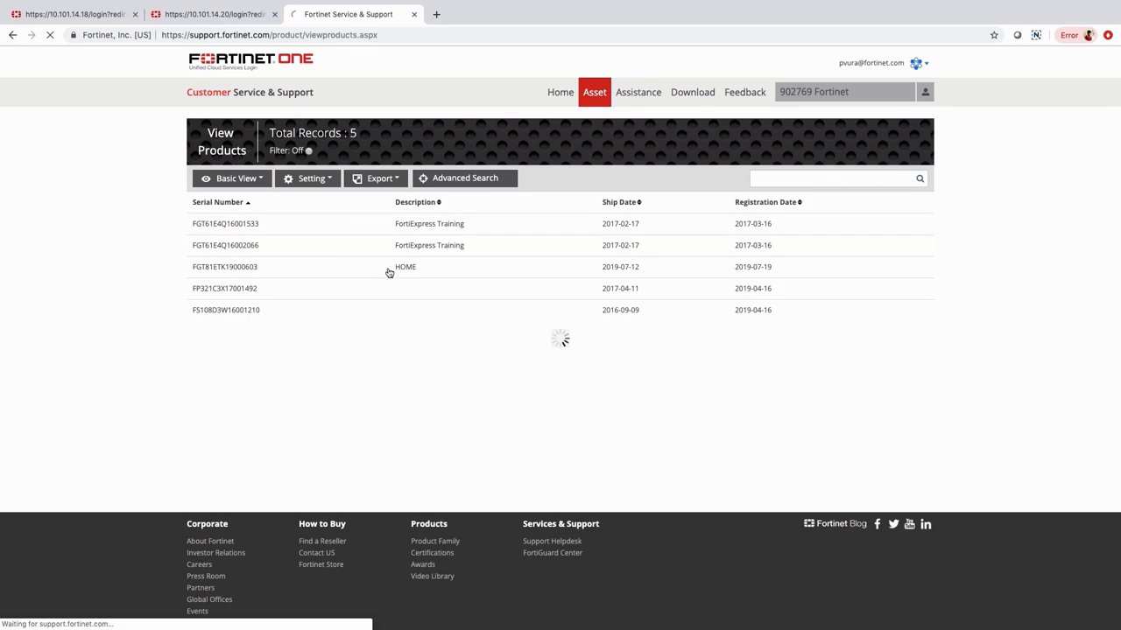
click(224, 224)
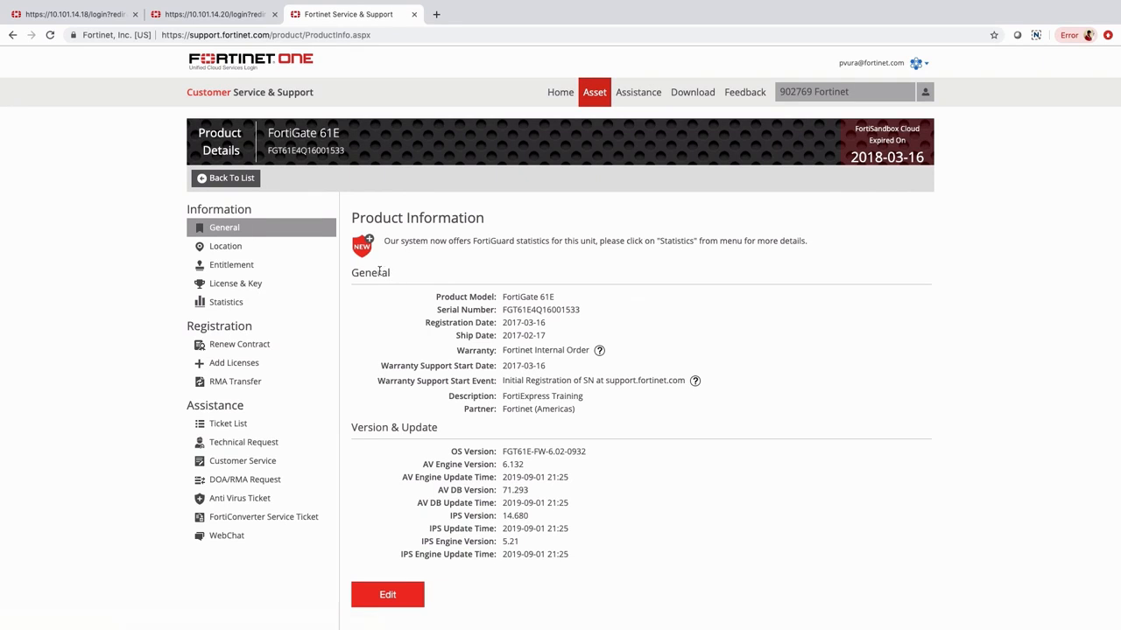
click(231, 264)
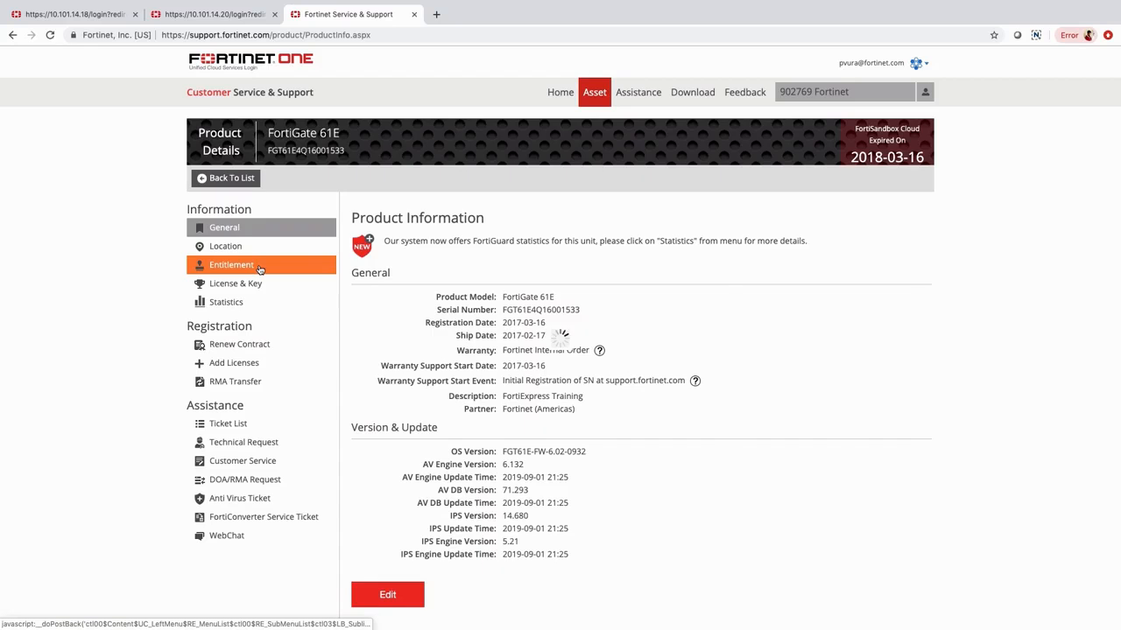
click(231, 264)
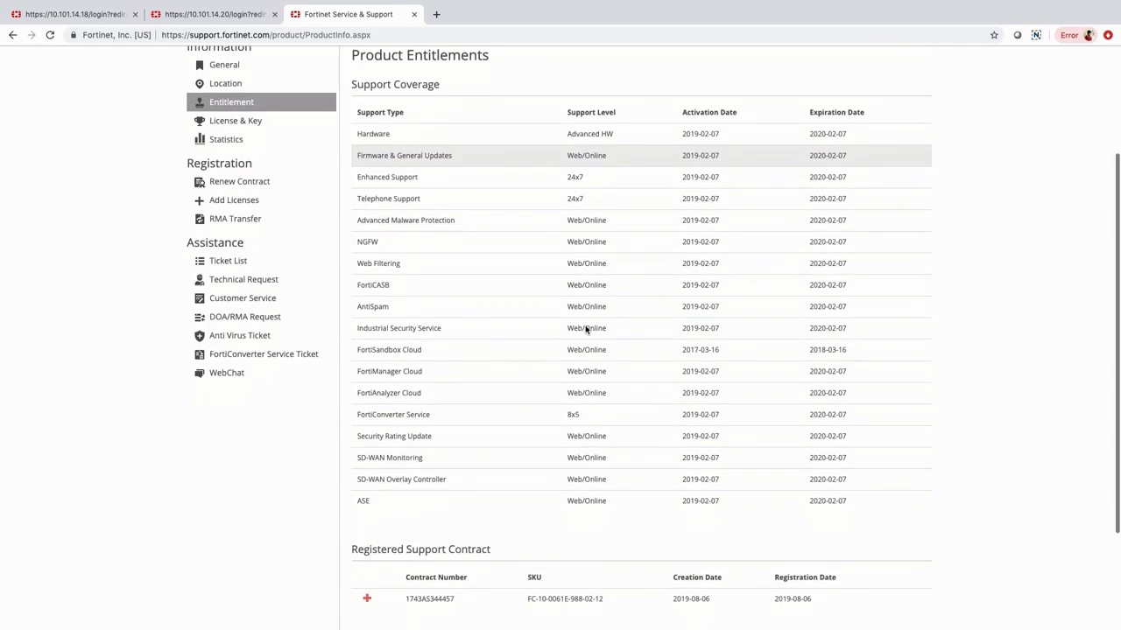
scroll(down, 3)
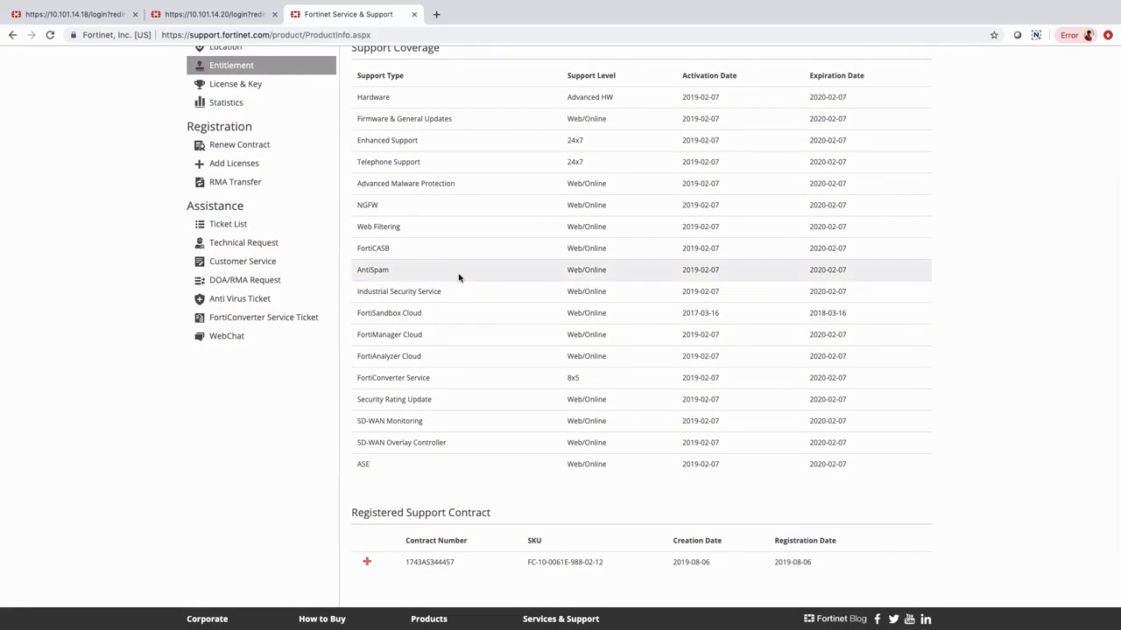
scroll(down, 3)
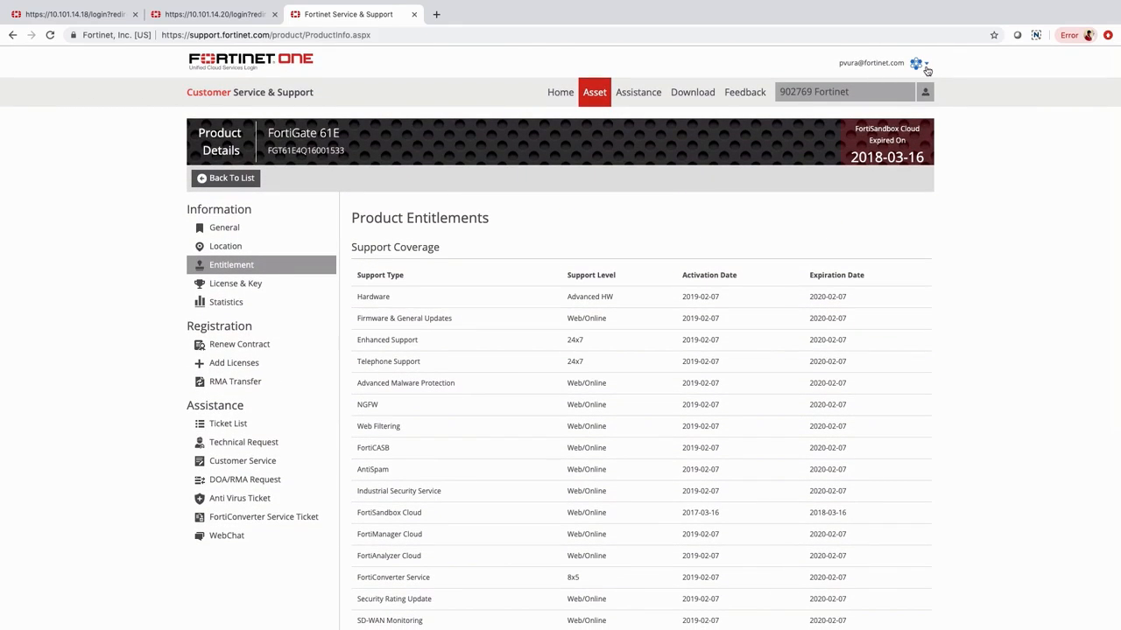
Launch FortiManager from the cloud services menu and go into Device Manager showing Branch1-61E.
click(924, 63)
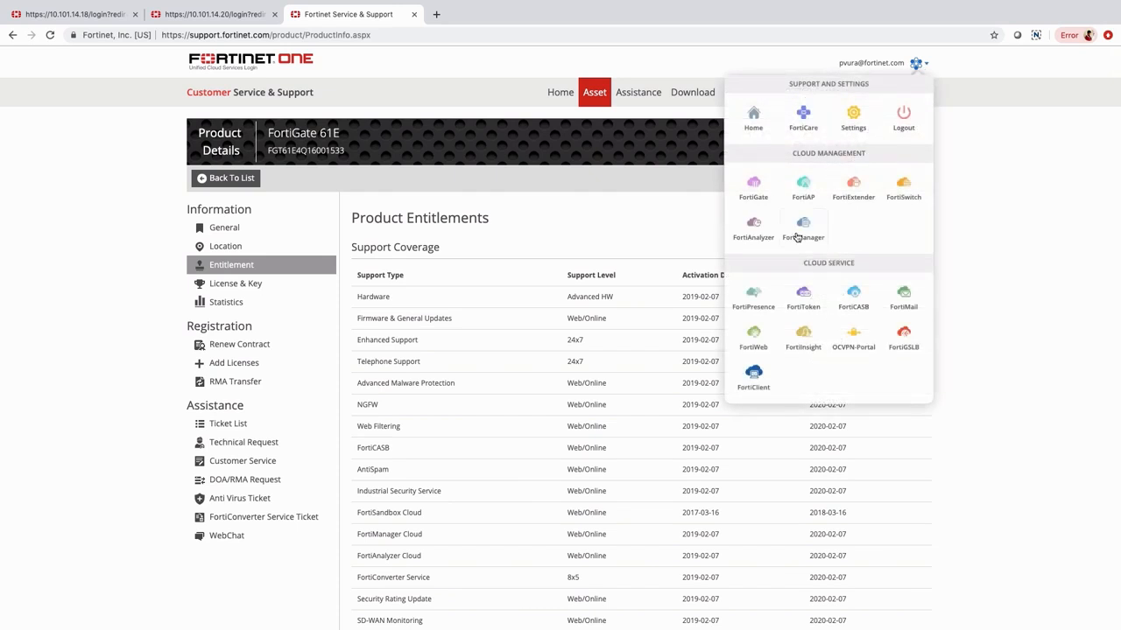
click(802, 227)
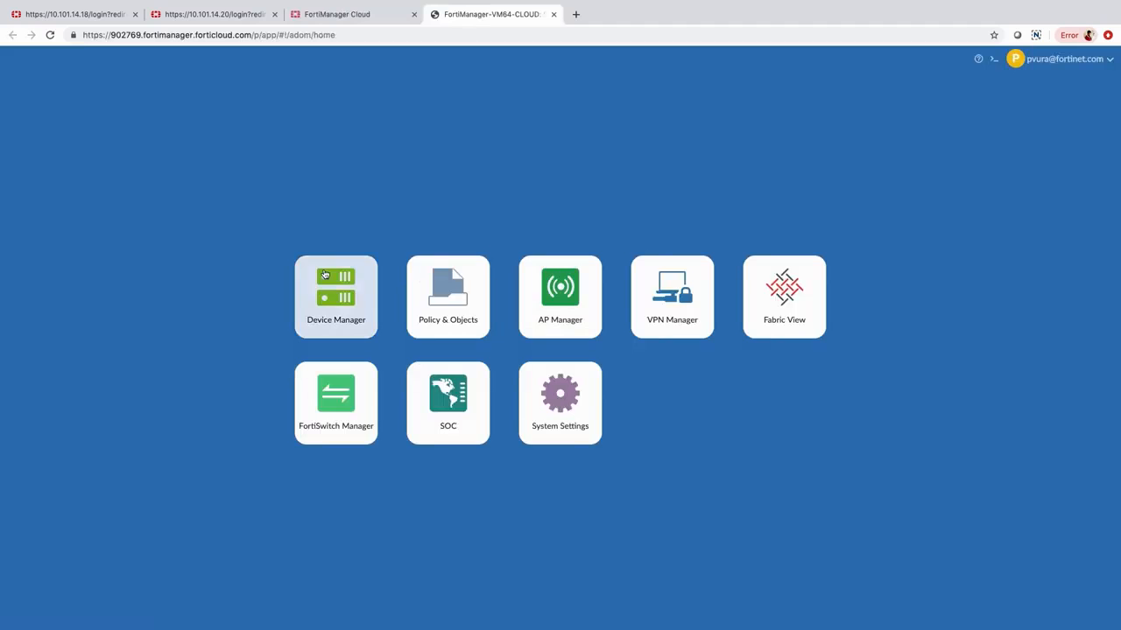
click(336, 295)
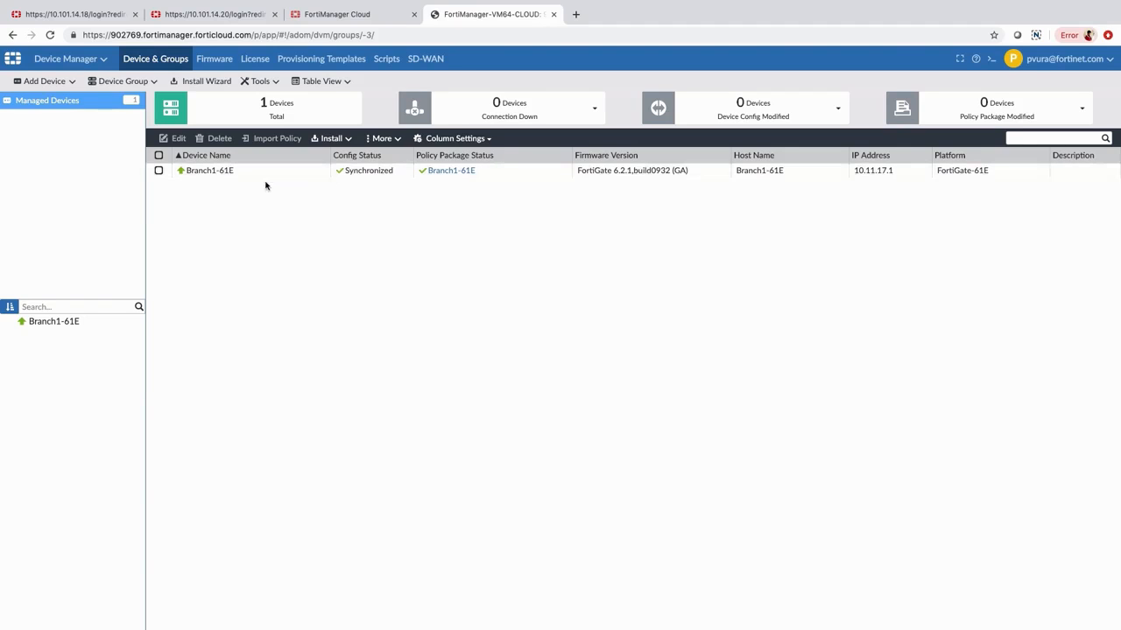
mouse_move(241, 224)
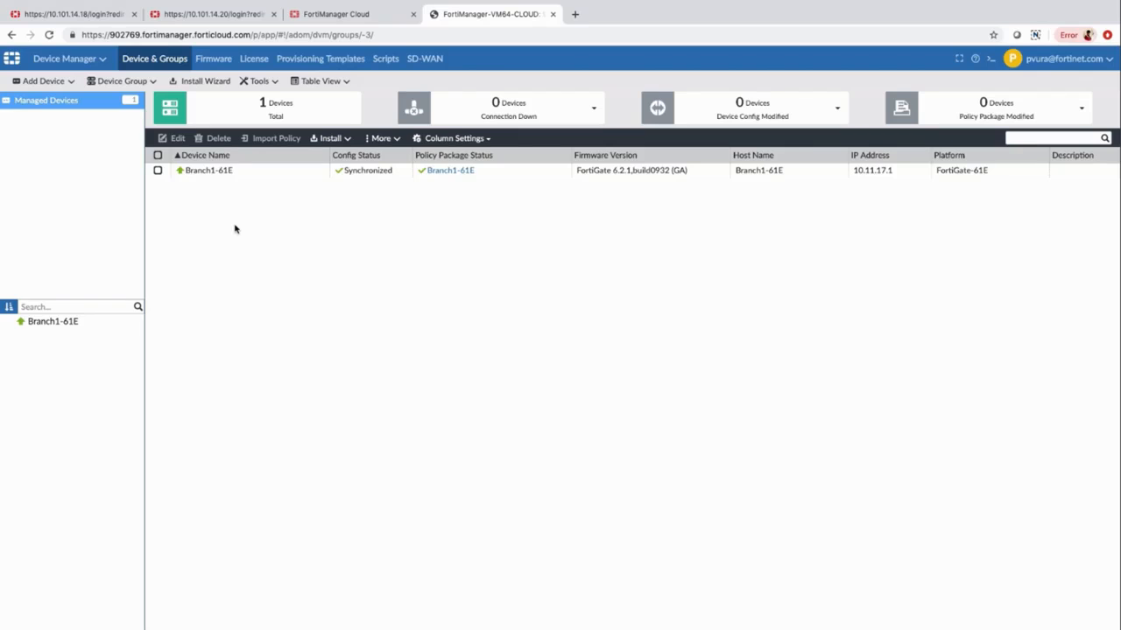
Turn on Central Management to FortiManager at fortimanager.forticloud.com on Branch2 and apply it.
click(210, 14)
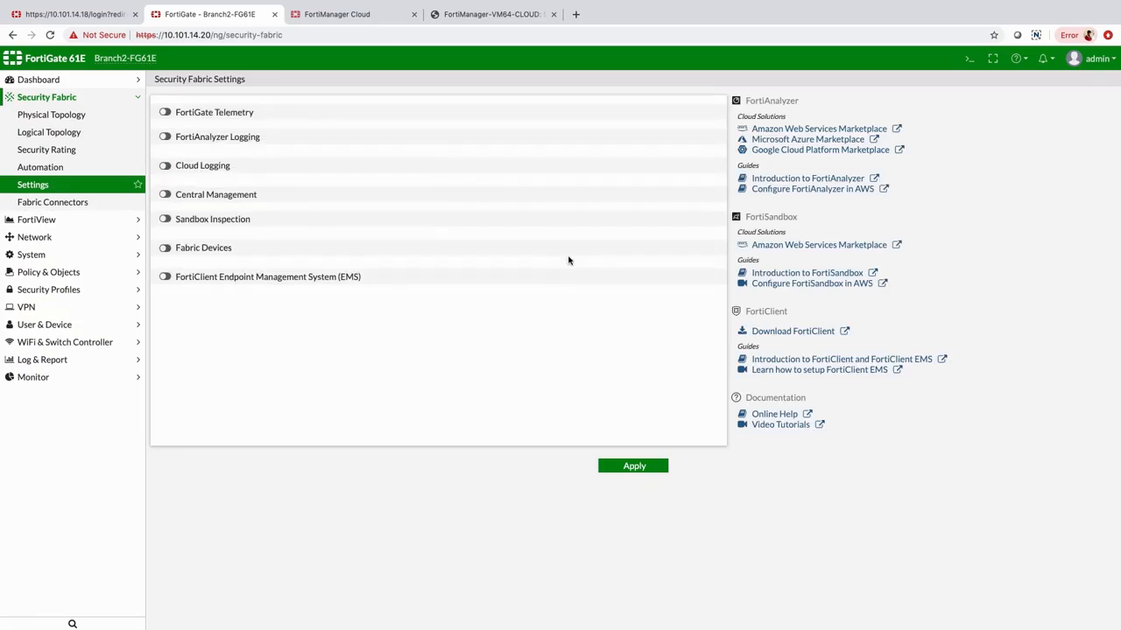
click(165, 194)
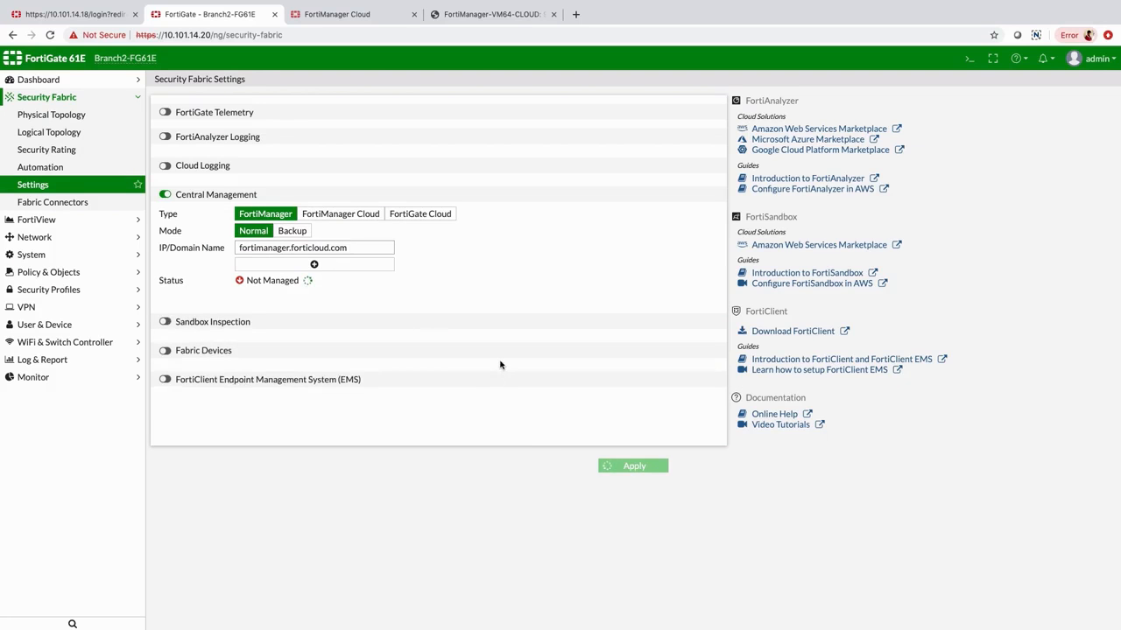
click(633, 466)
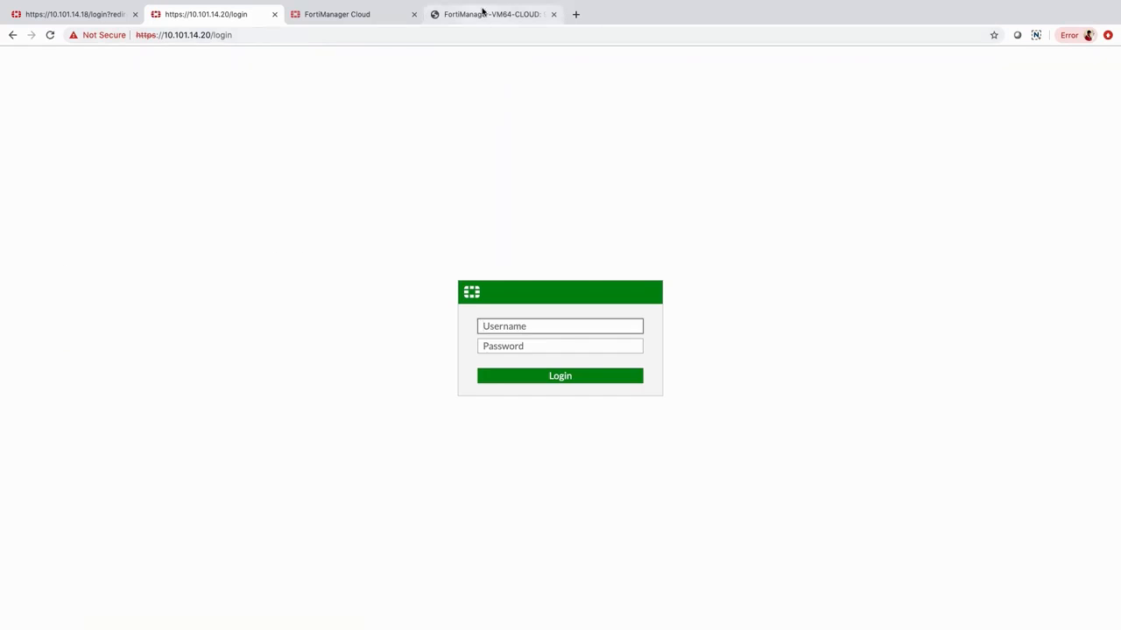
Authorize the unauthorized Branch2-FG61E into the root ADOM as a second managed device.
click(494, 14)
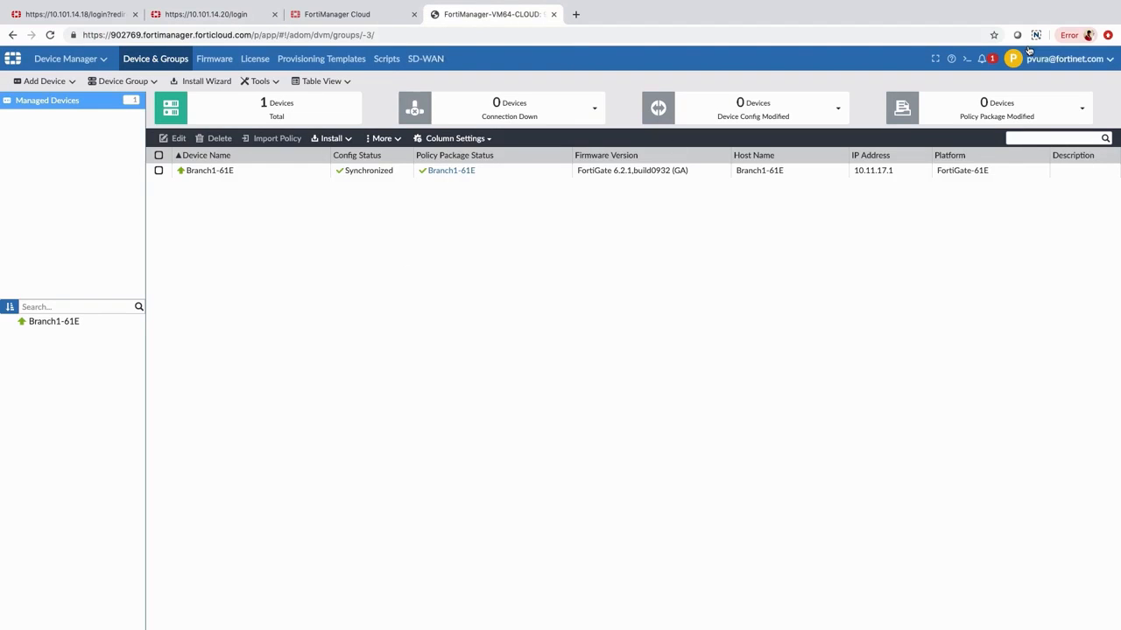
click(980, 59)
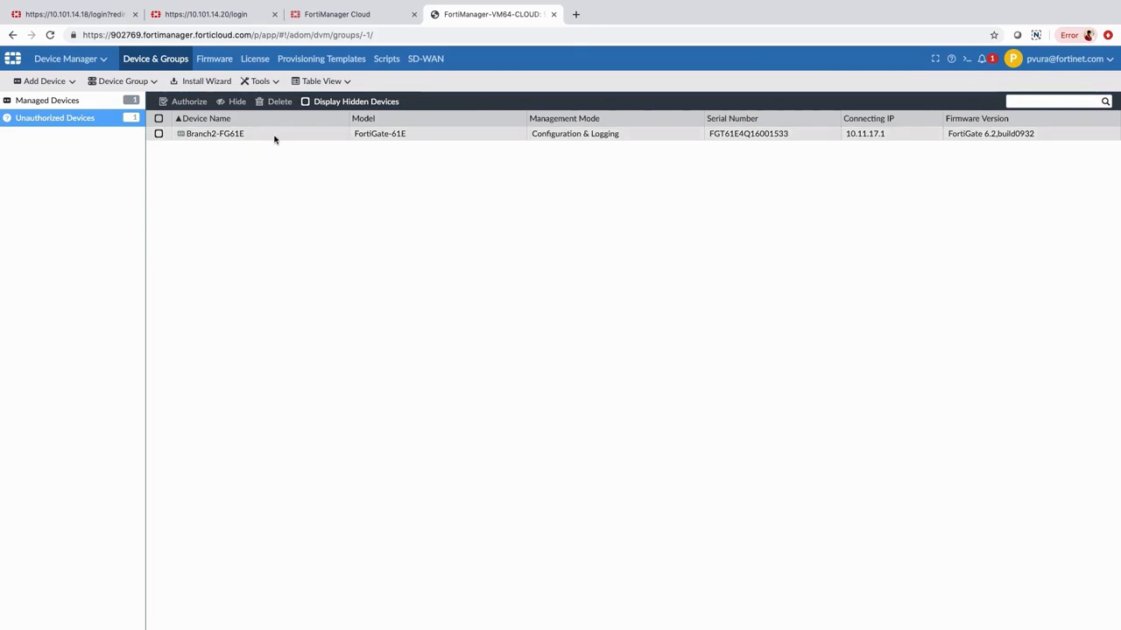
click(189, 100)
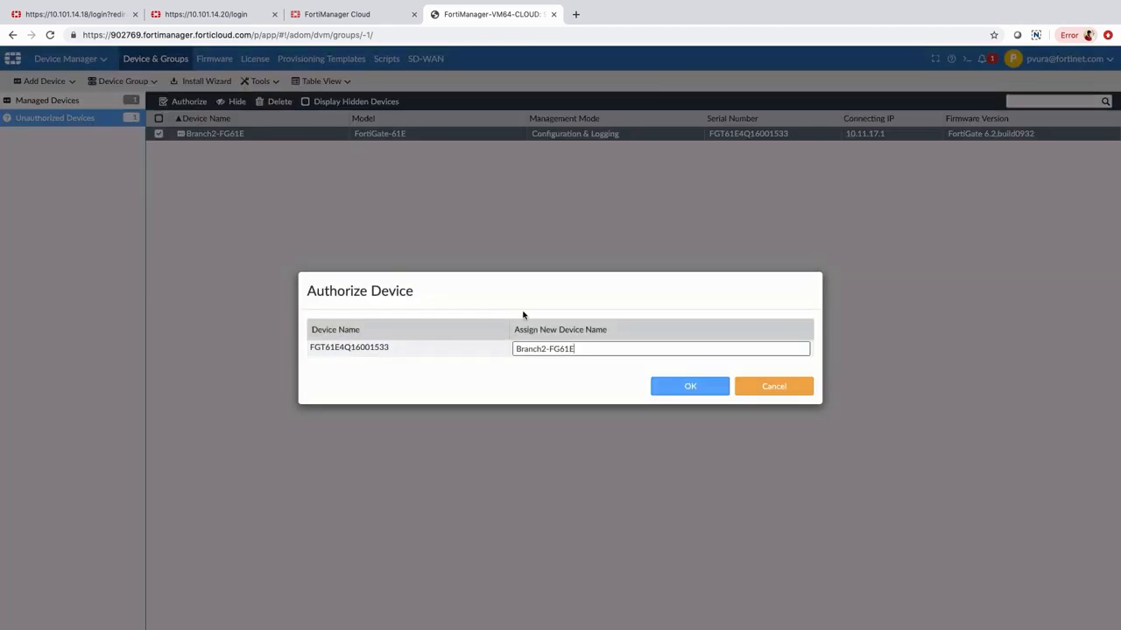
click(690, 387)
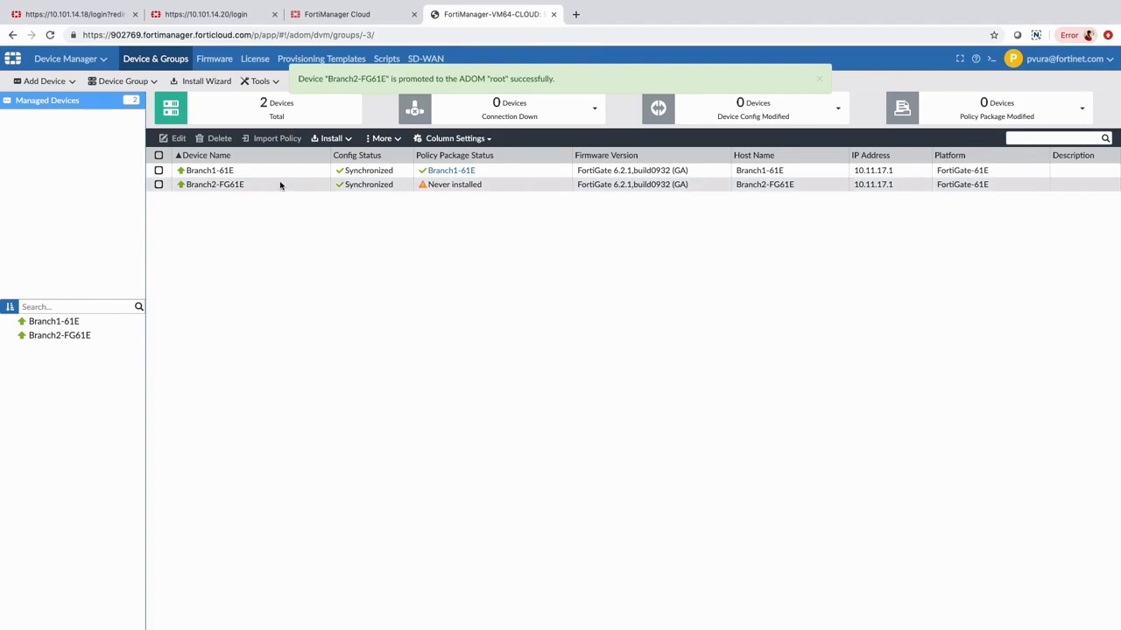
Import Branch2-FG61E's policies with Overwrite enabled into a new Branch2-FG61E policy package.
click(277, 137)
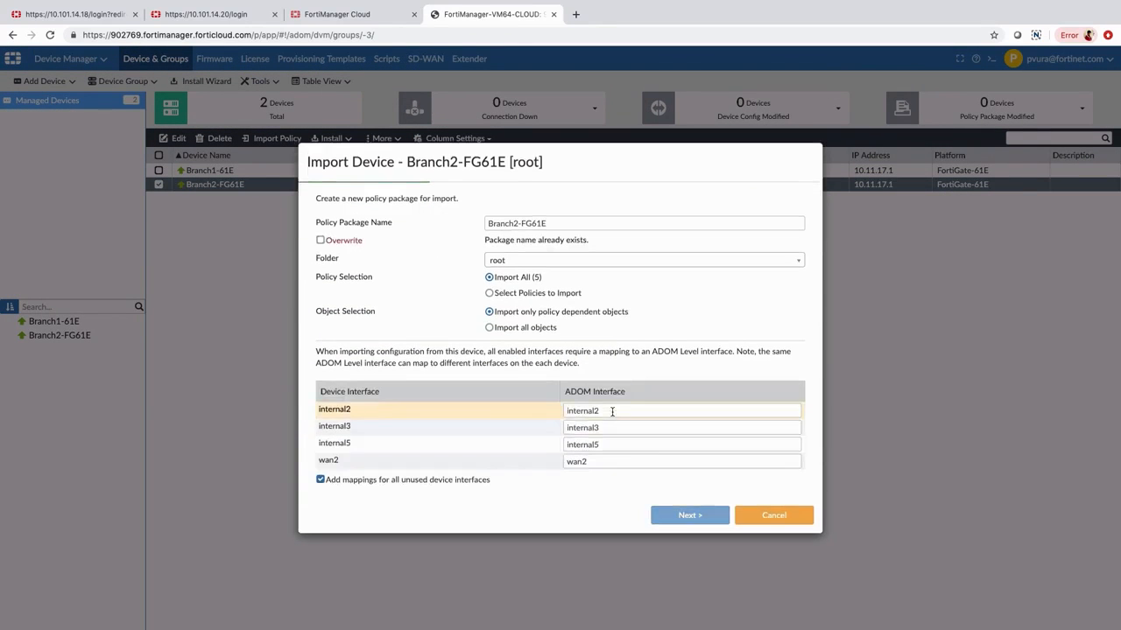
click(320, 239)
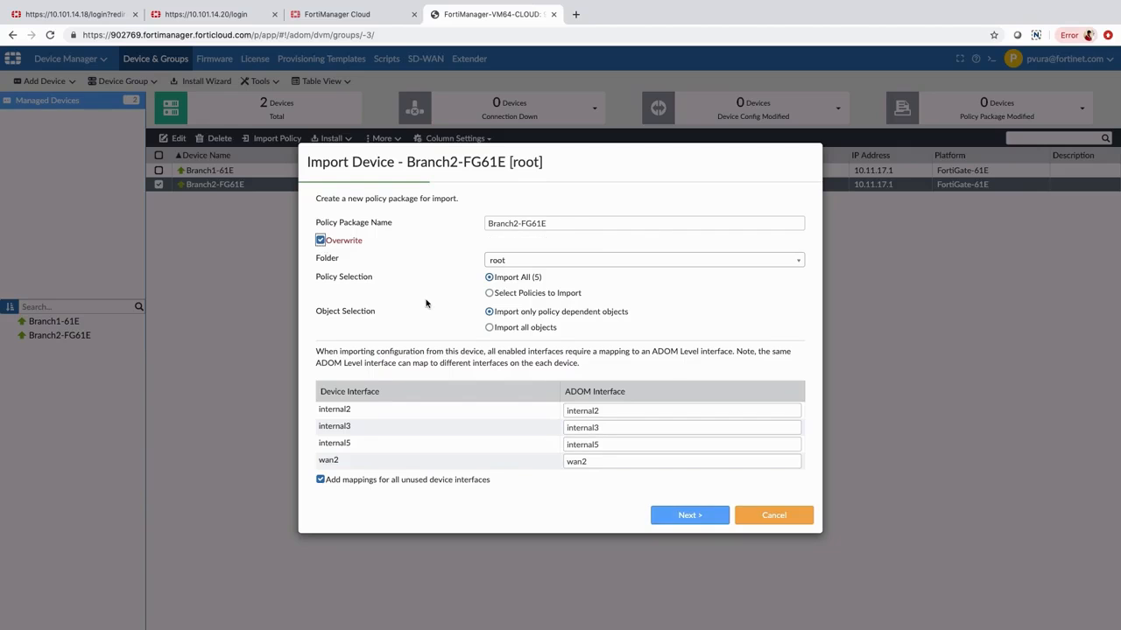
click(689, 514)
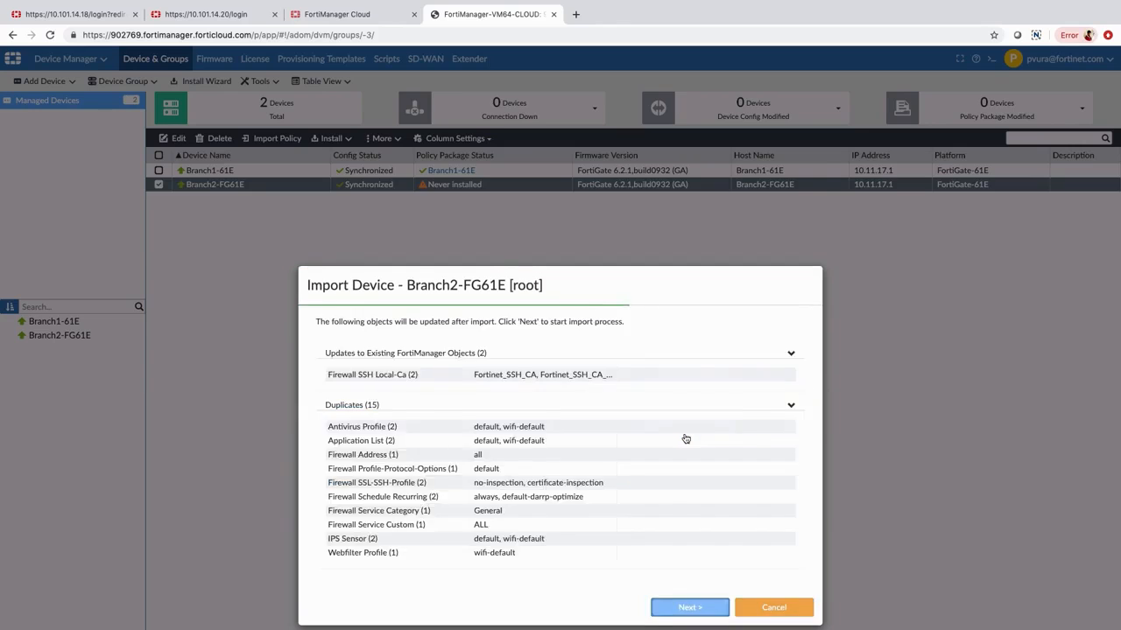
click(690, 606)
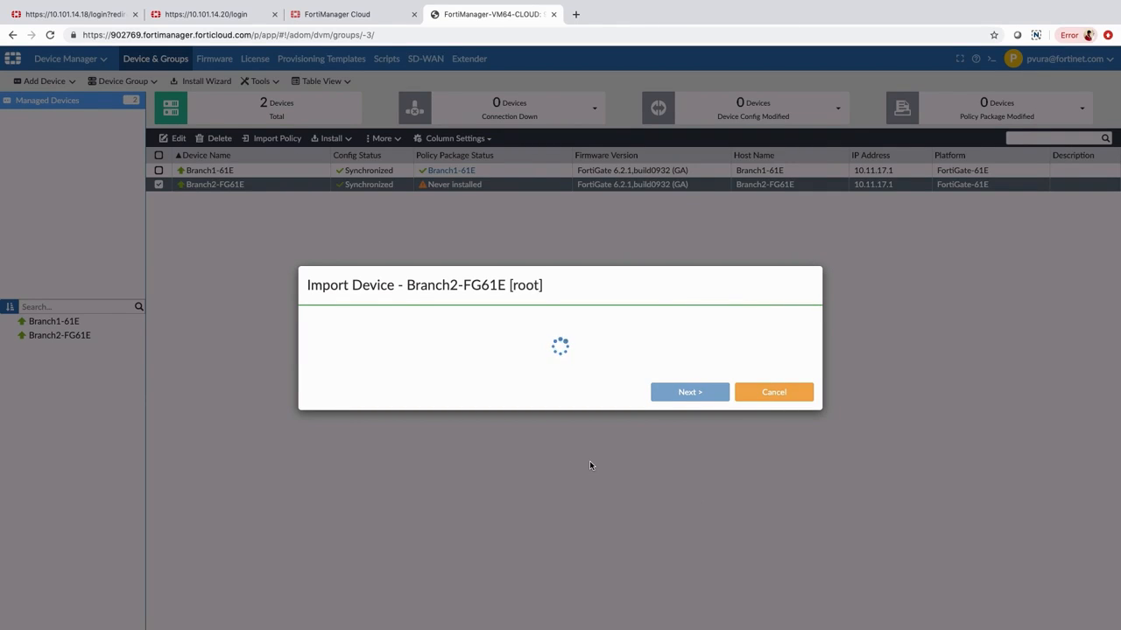
click(774, 392)
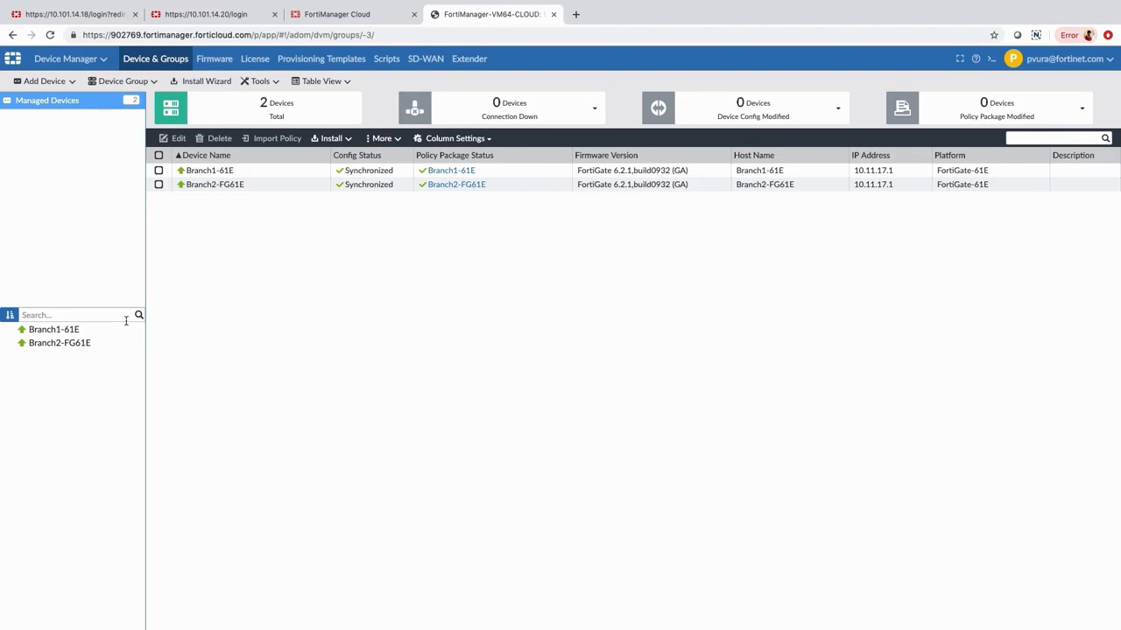
mouse_move(63, 214)
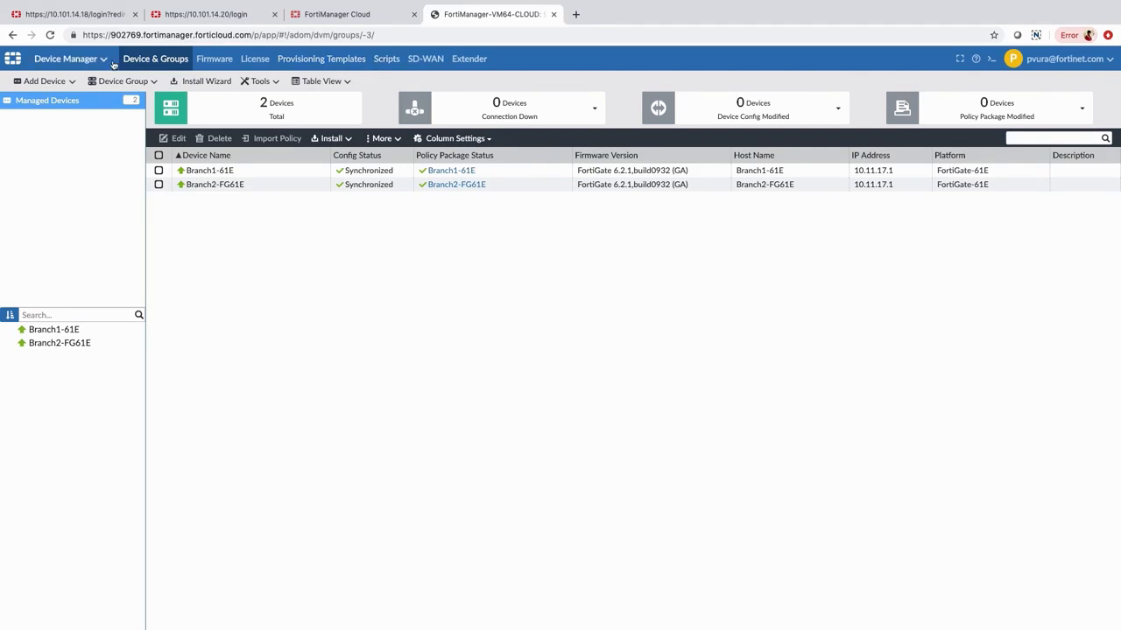
Review the Branch1 SD-WAN template's VPN and wan1 members, then return to the templates list.
click(426, 59)
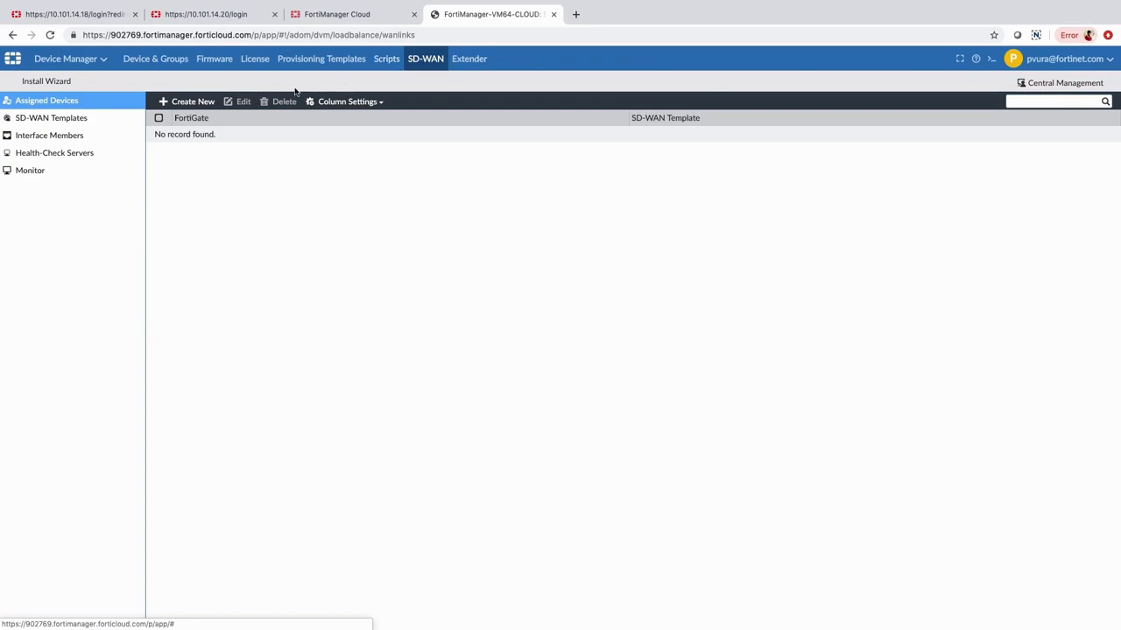
click(51, 117)
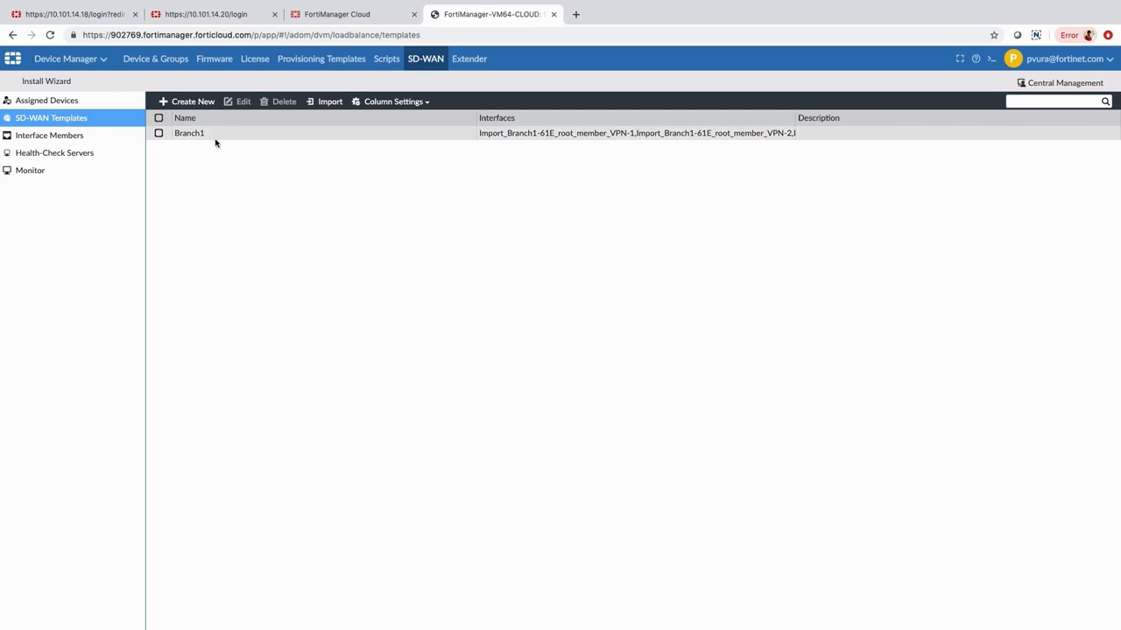
click(189, 133)
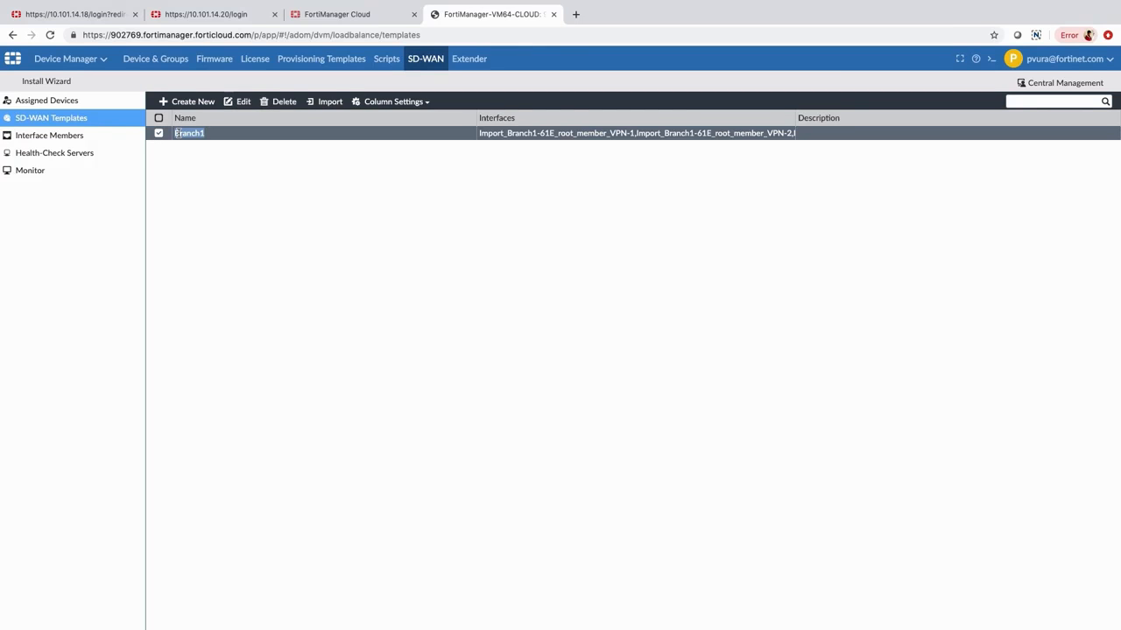
double_click(189, 134)
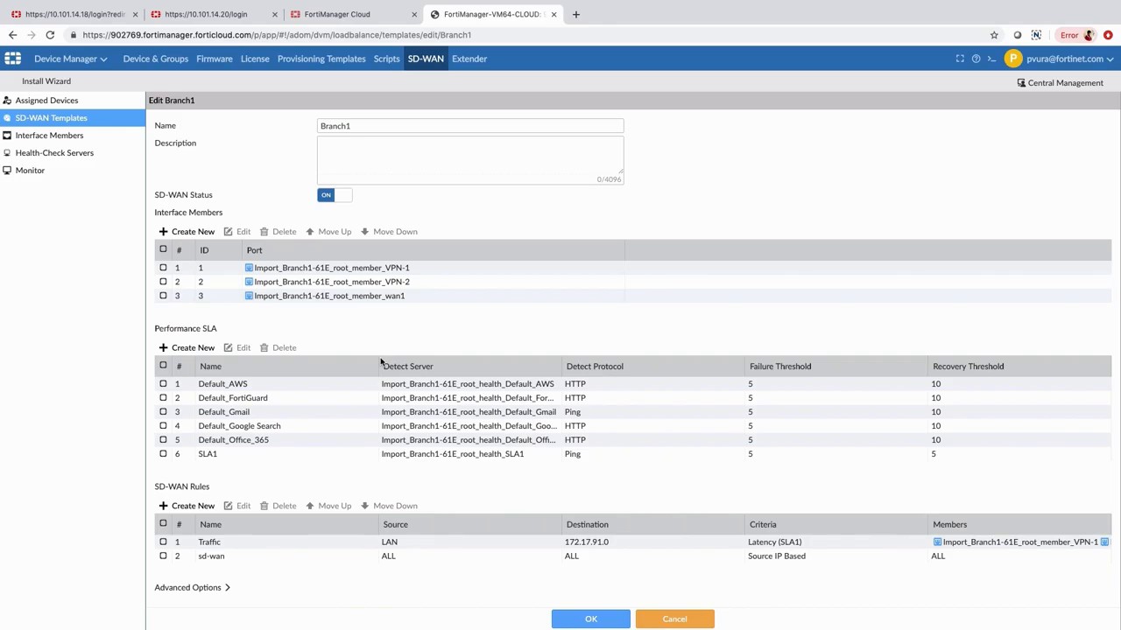
click(233, 397)
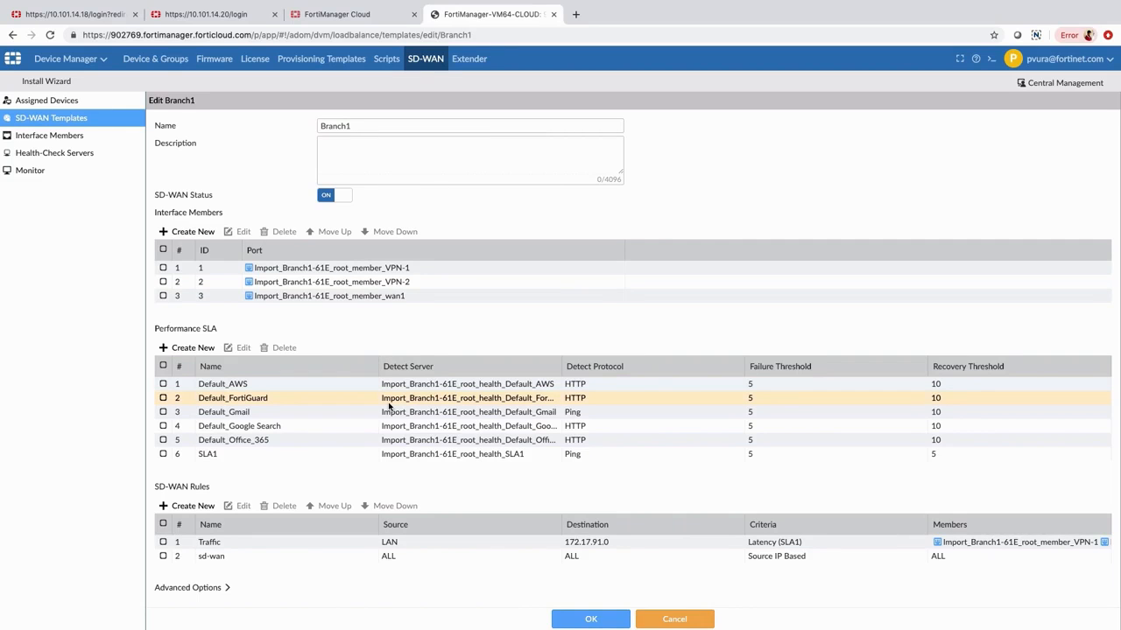
click(448, 557)
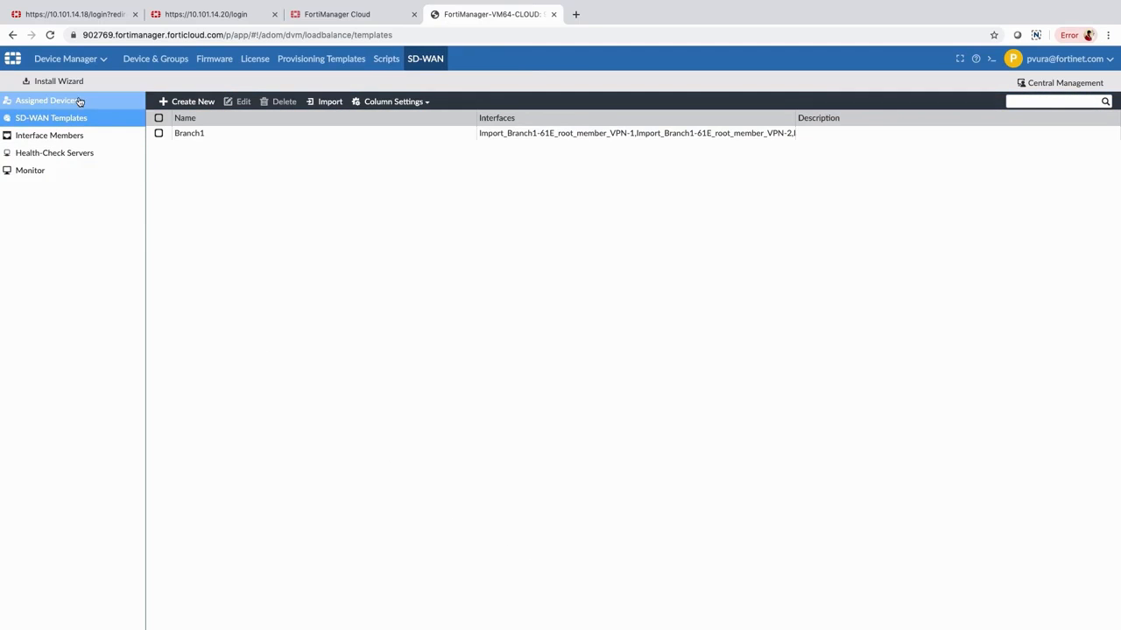
Create an assignment applying SD-WAN template Branch1 to FortiGate Branch2-FG61E and save it.
click(188, 100)
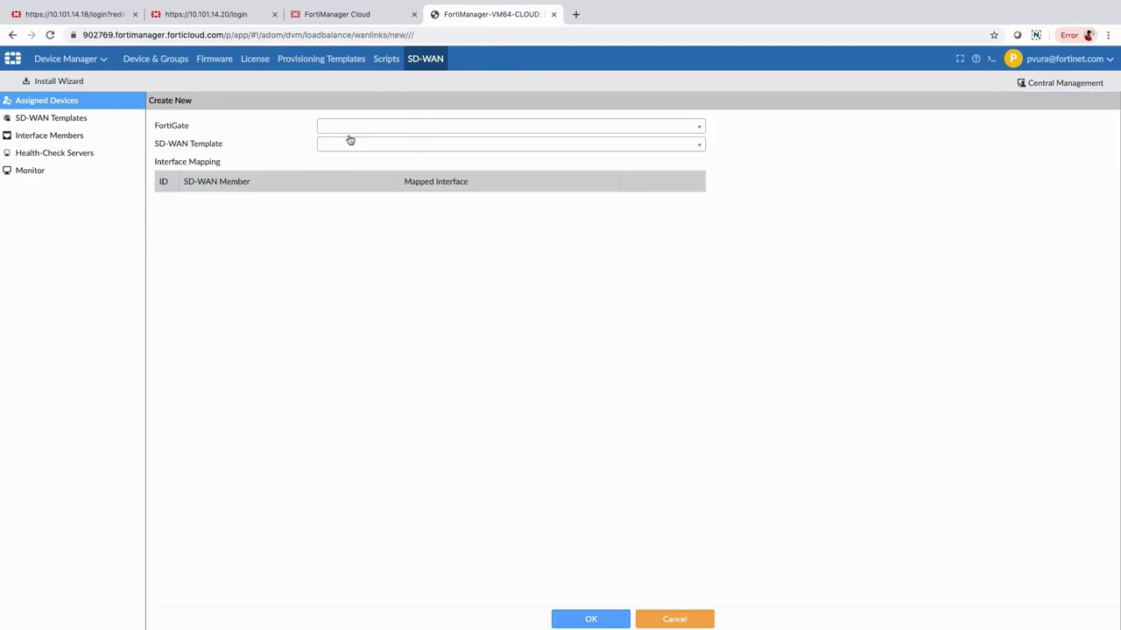
click(511, 144)
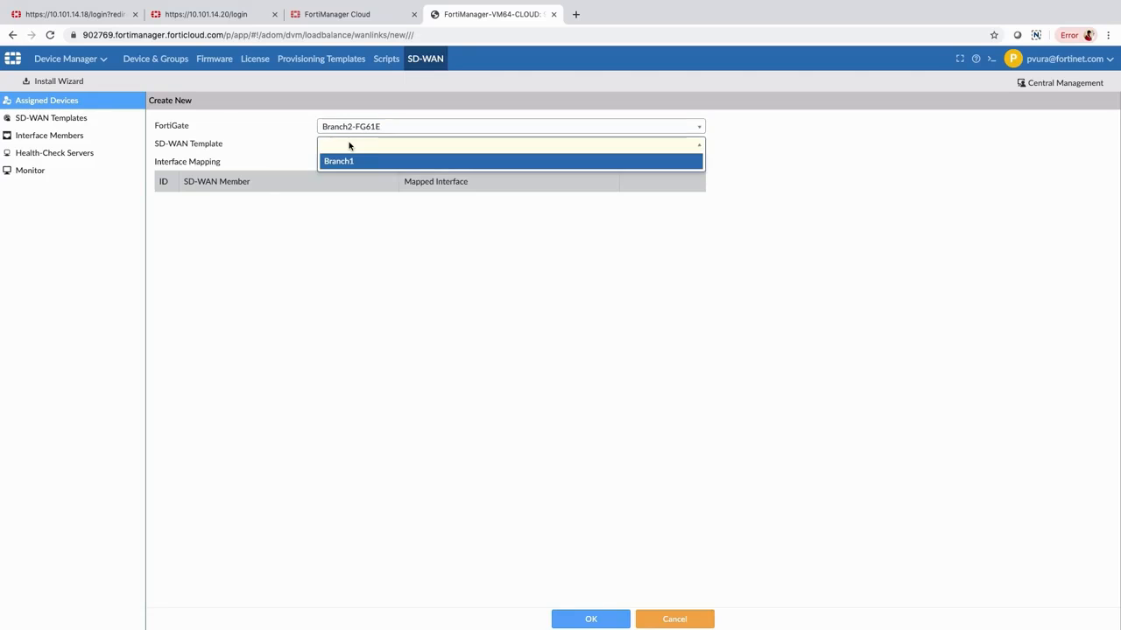
click(338, 161)
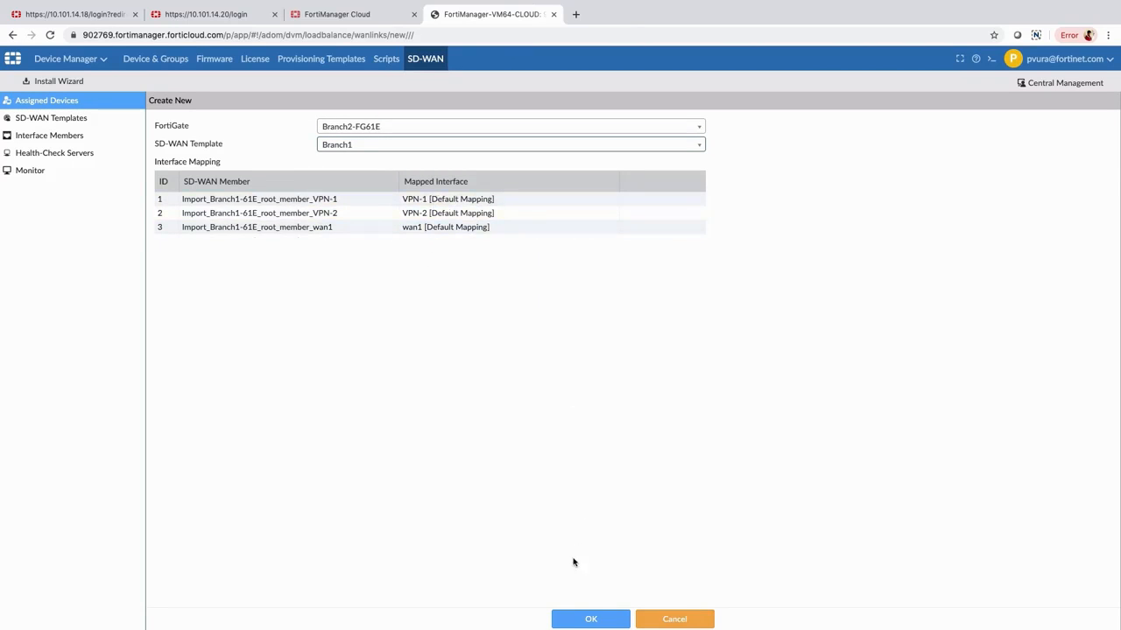
click(590, 620)
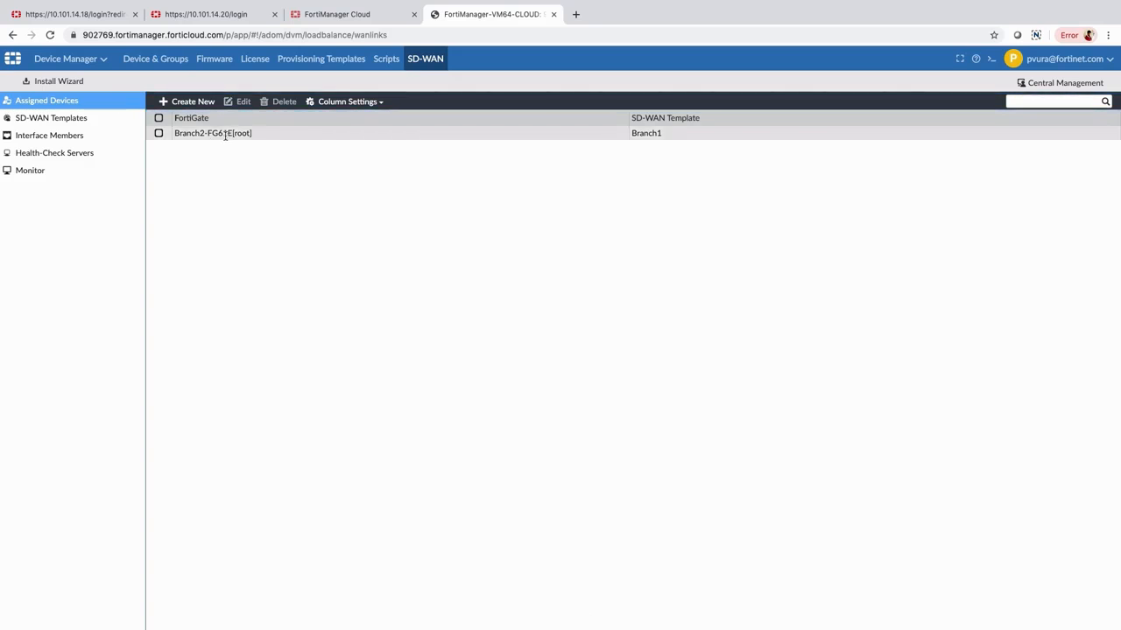
click(60, 81)
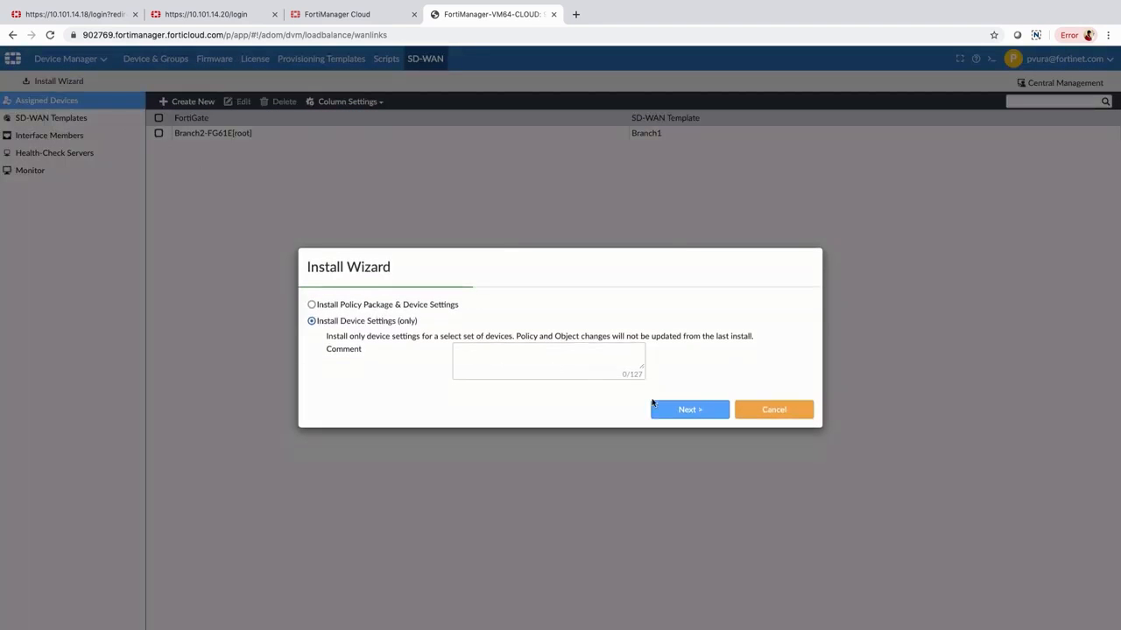
Install device settings only to Branch2-FG61E until it finishes OK, then list the health-check servers.
click(690, 409)
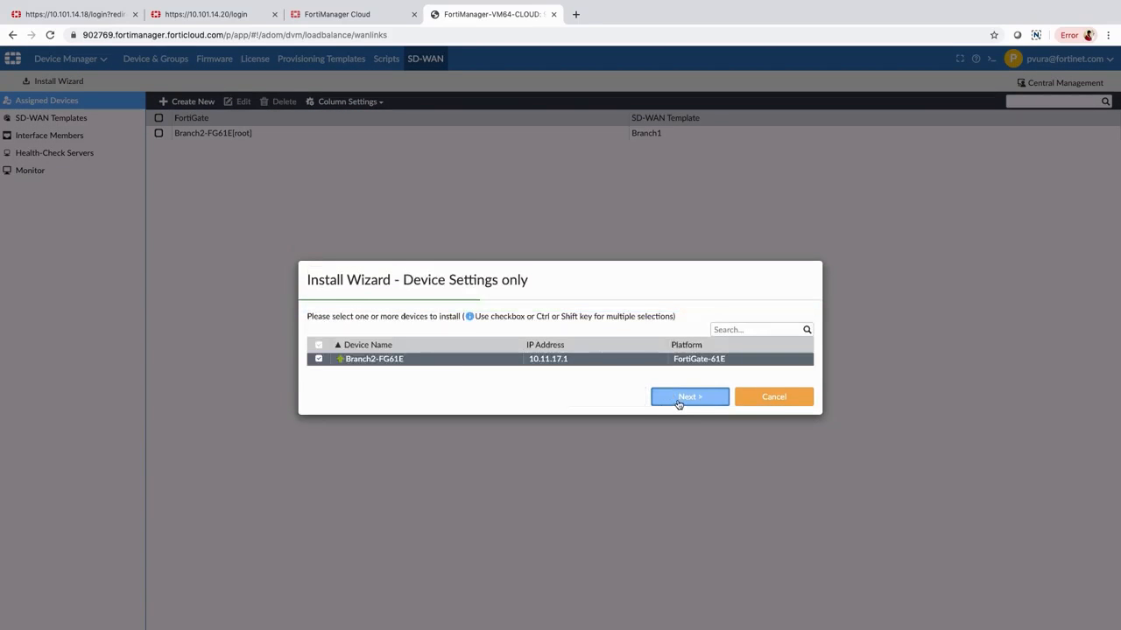
click(690, 395)
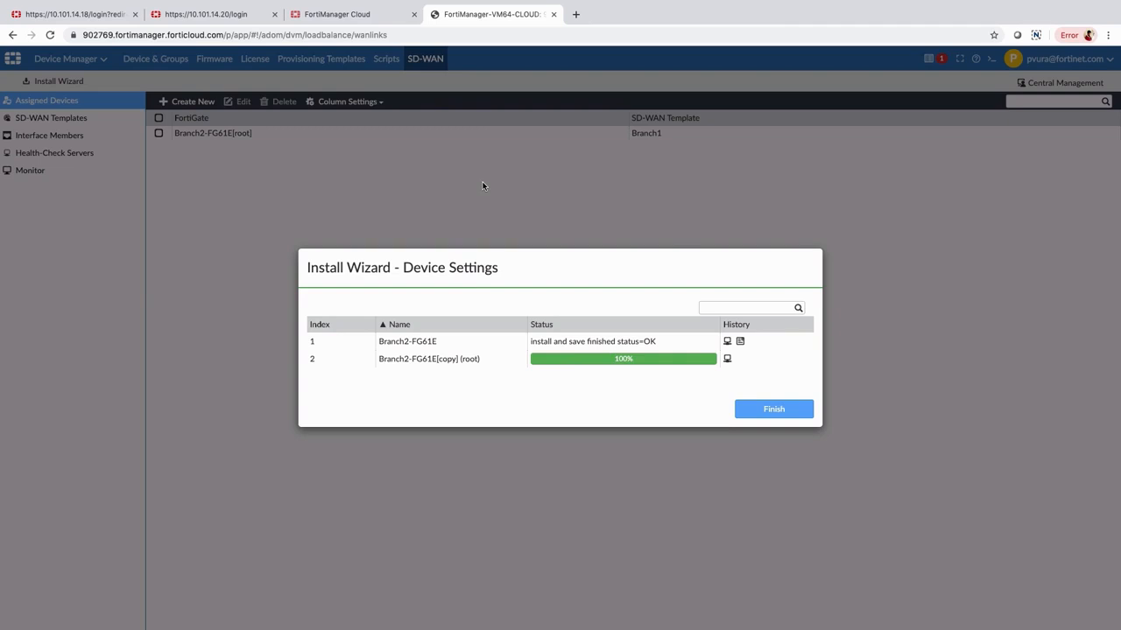
click(774, 410)
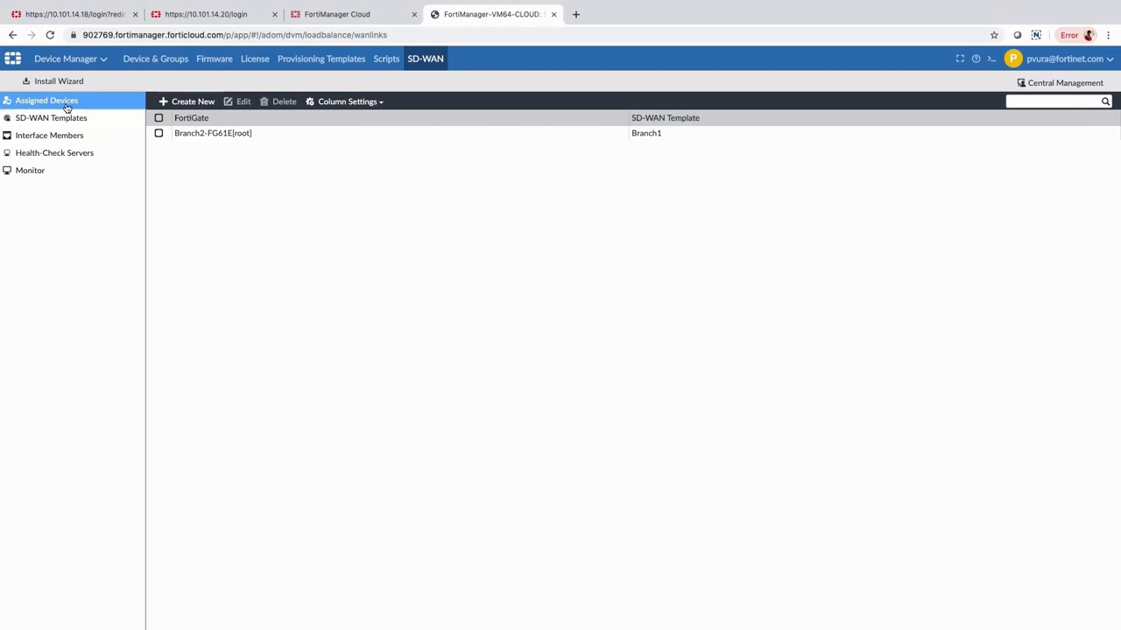
click(51, 117)
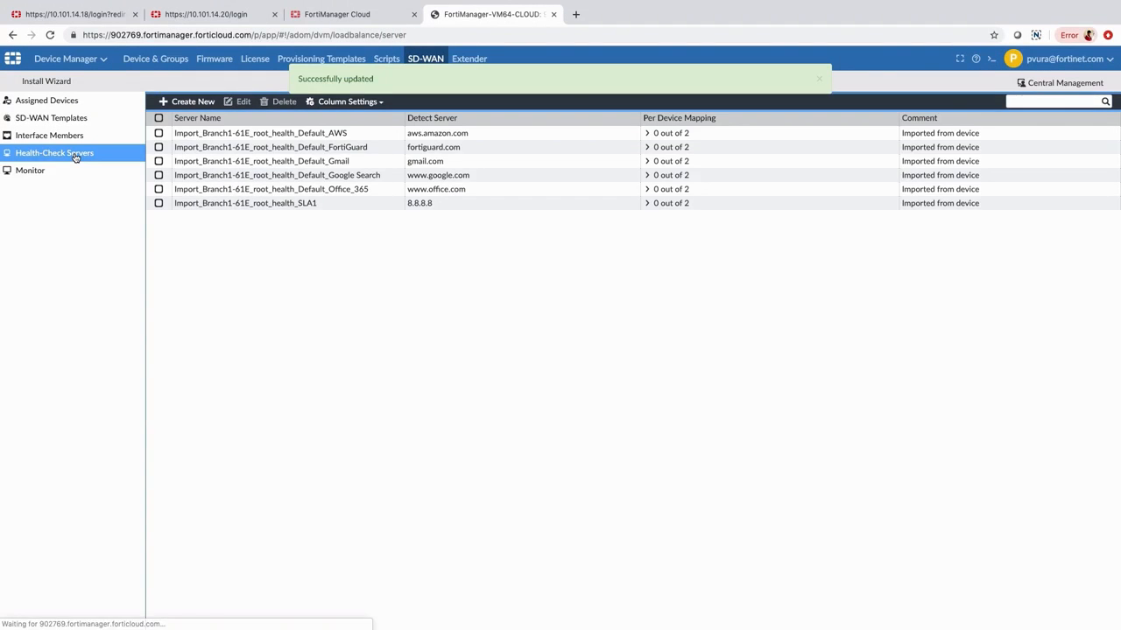
Inspect Branch1-61E bandwidth and traffic on wan1, VPN-1 and VPN-2 in the SD-WAN monitor.
click(30, 172)
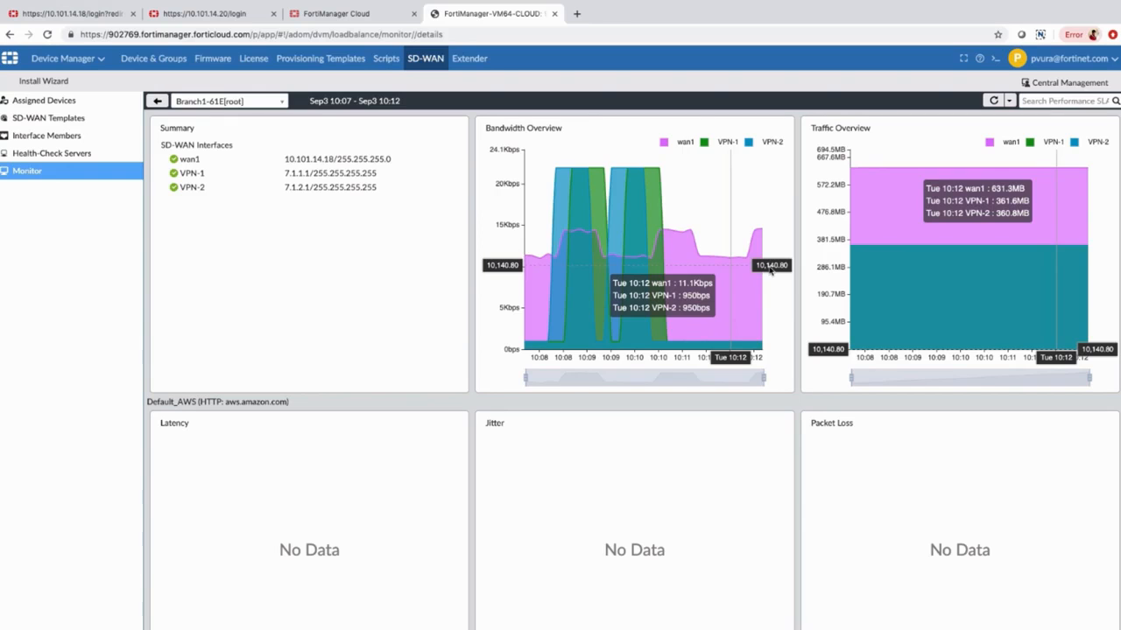
click(630, 14)
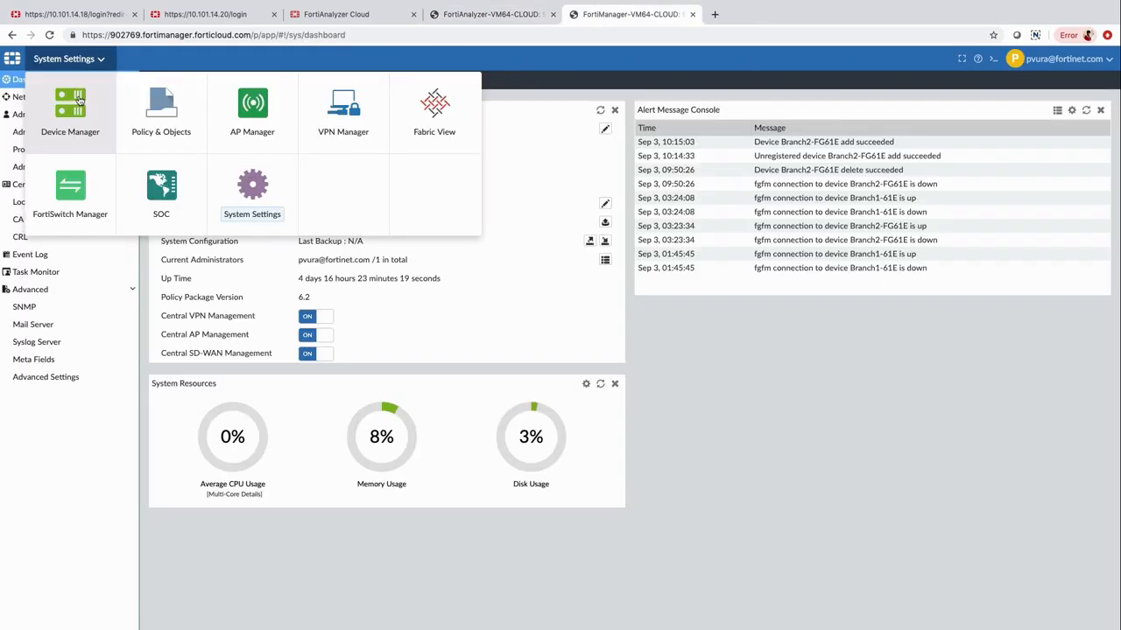
Select Branch2-FG61E in Device & Groups and bring up its System > Log Setting page.
click(70, 109)
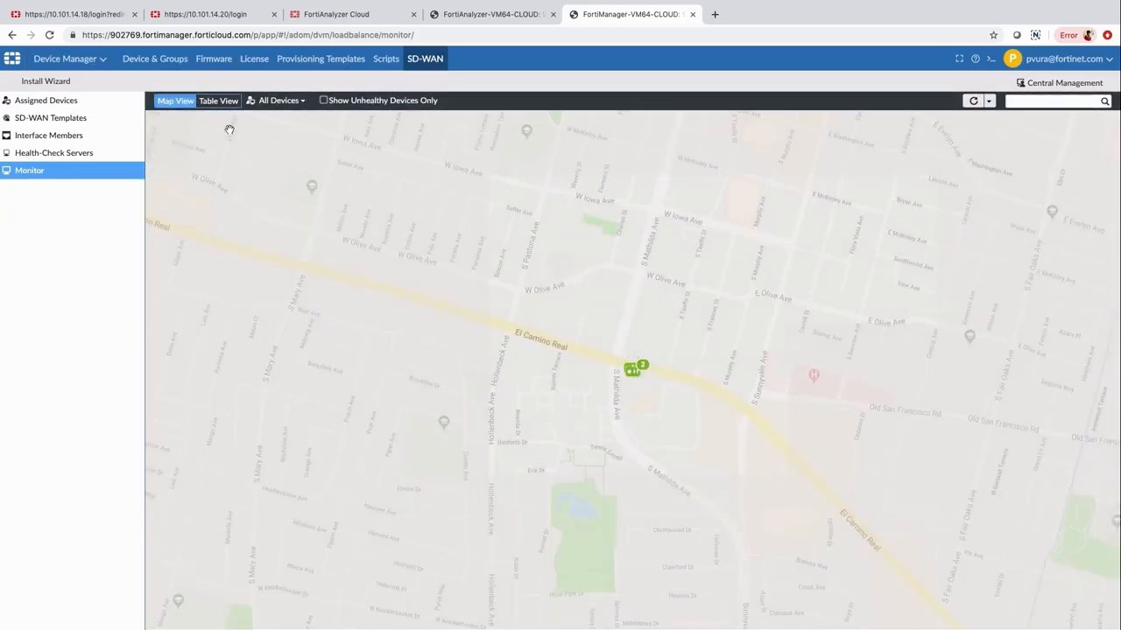
click(154, 59)
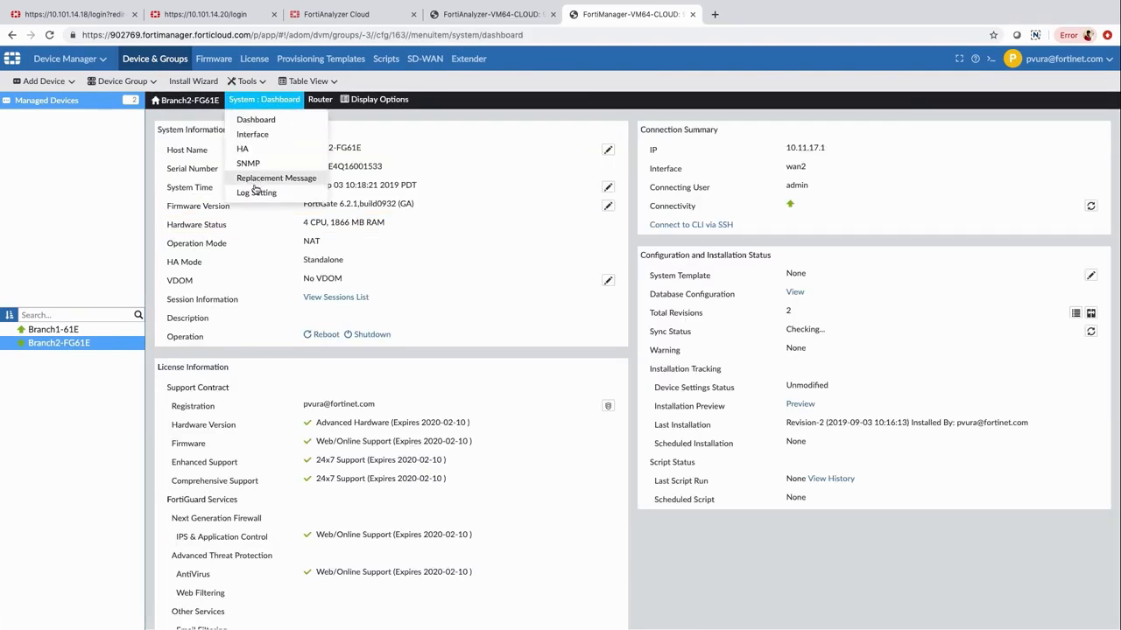
click(255, 192)
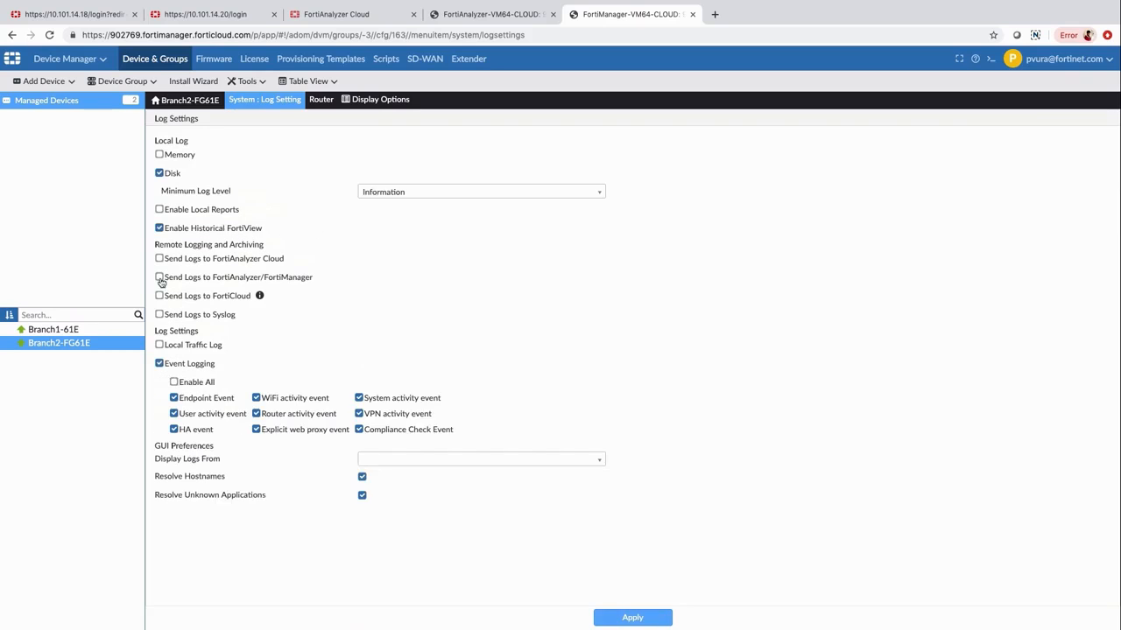
Enable Send Logs to FortiAnalyzer Cloud with Real-time upload and launch the Install Wizard.
click(160, 259)
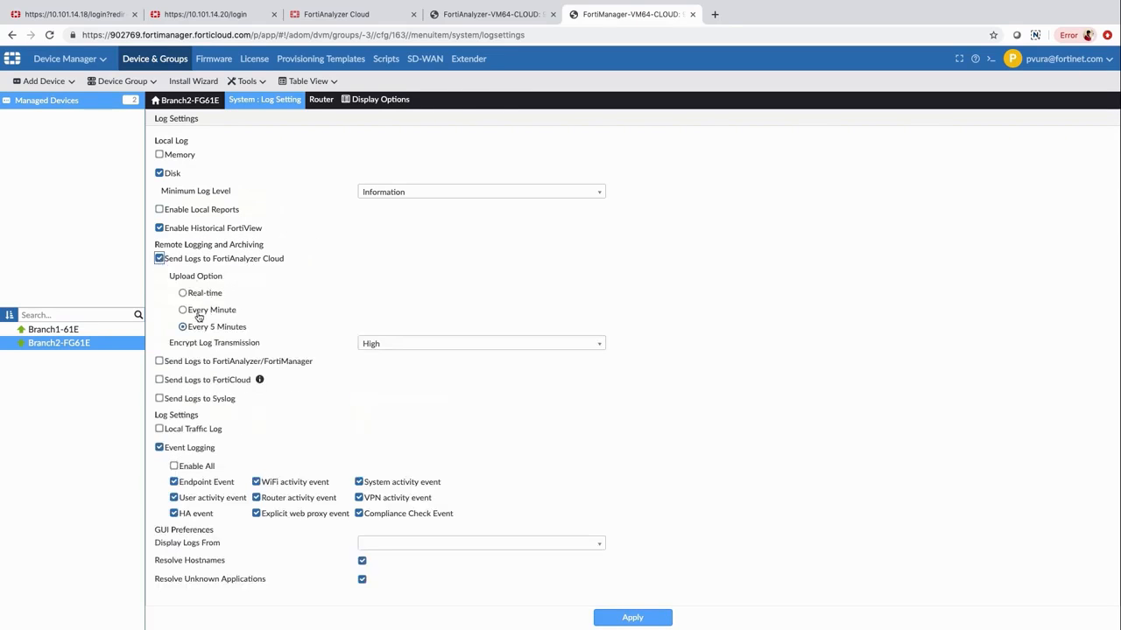
click(182, 293)
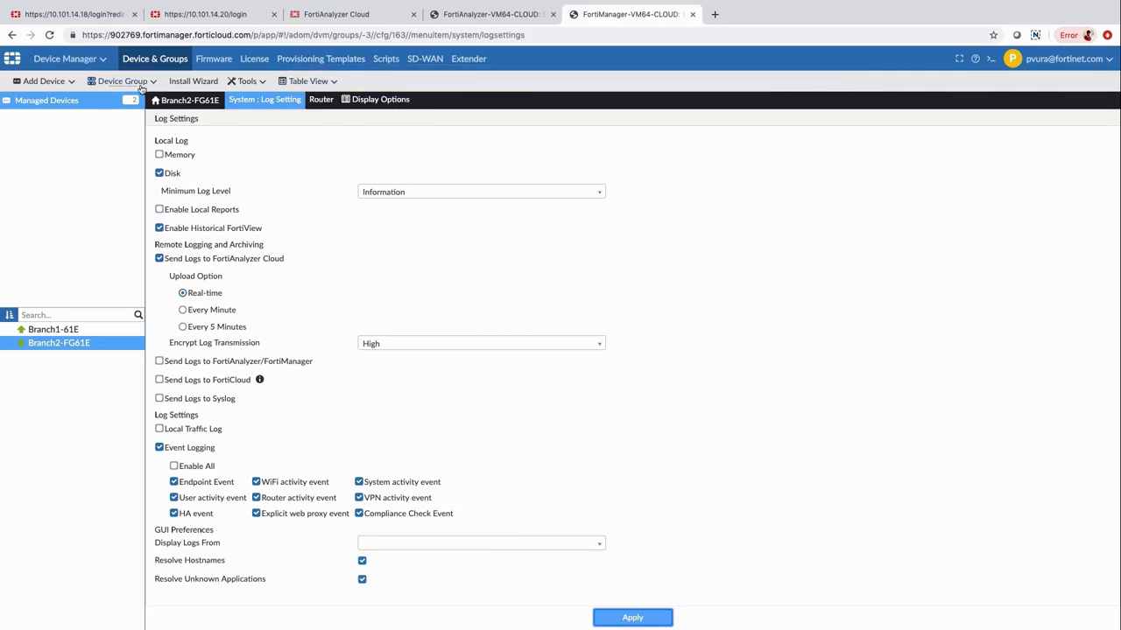
click(192, 80)
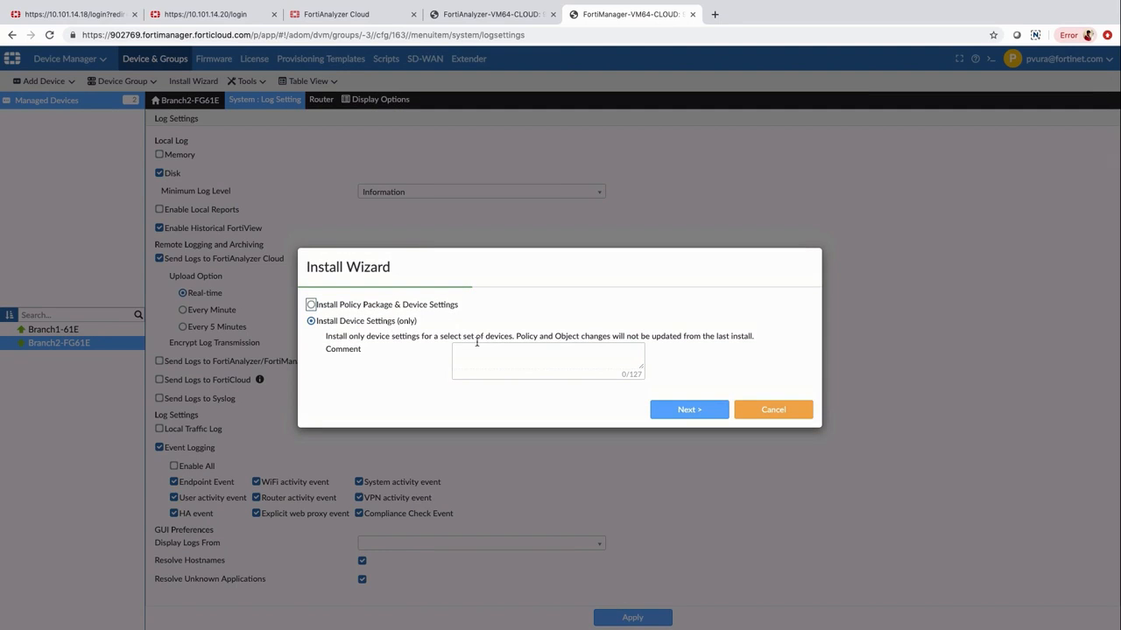
Install device settings only onto Branch2-FG61E and review the install history showing status OK.
click(690, 410)
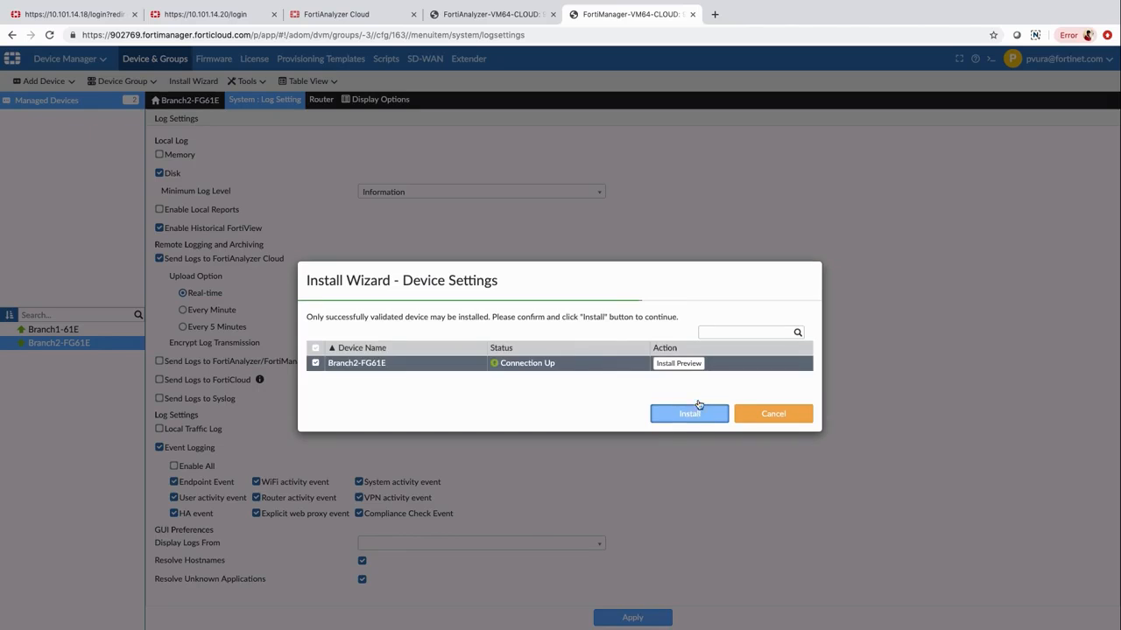
click(690, 413)
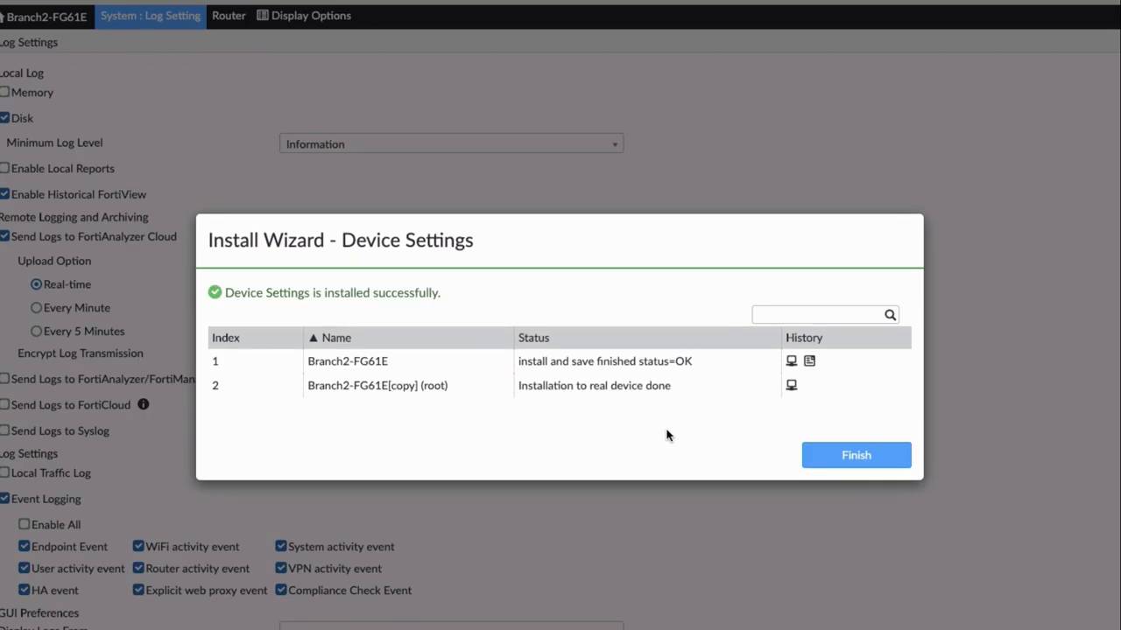
click(792, 360)
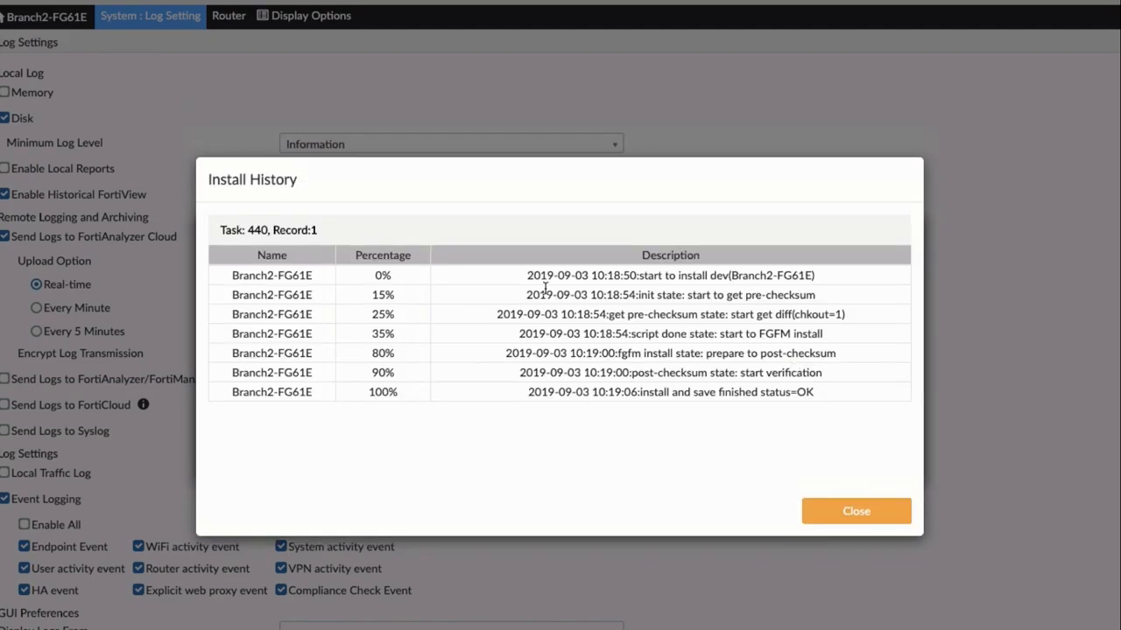
click(854, 511)
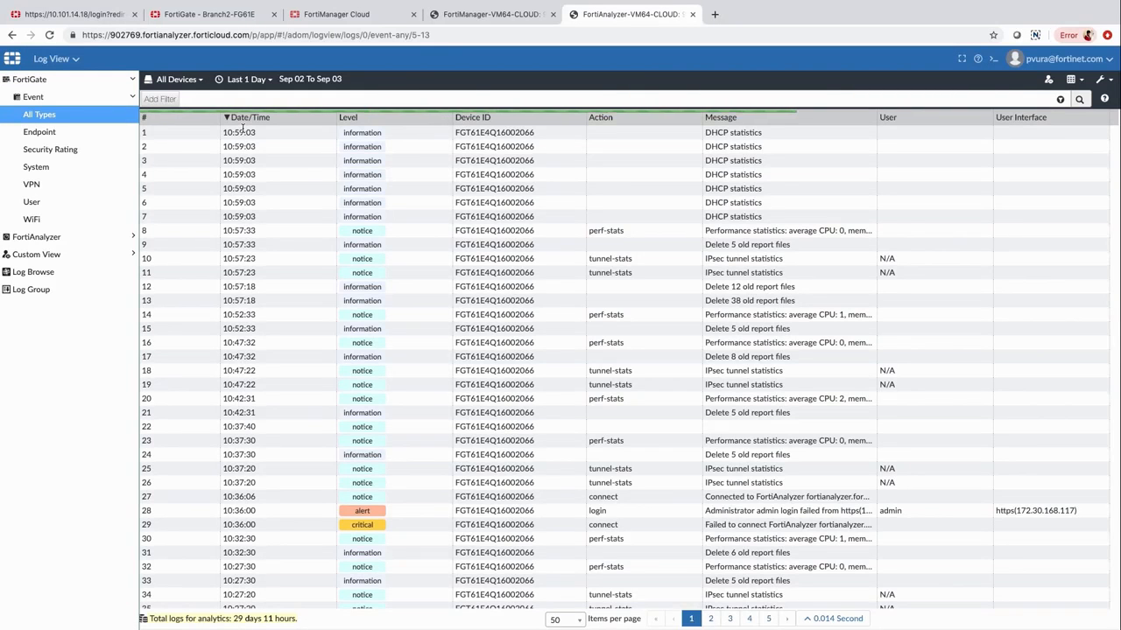
Browse the FortiGate Event > Security Rating logs in Log View.
click(49, 149)
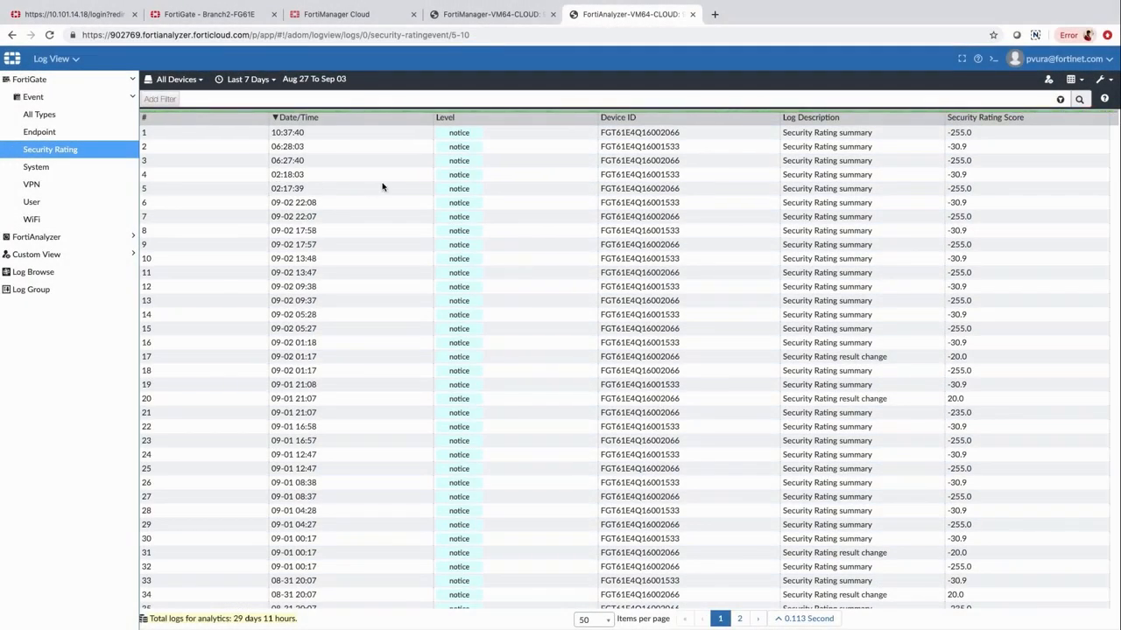
scroll(down, 3)
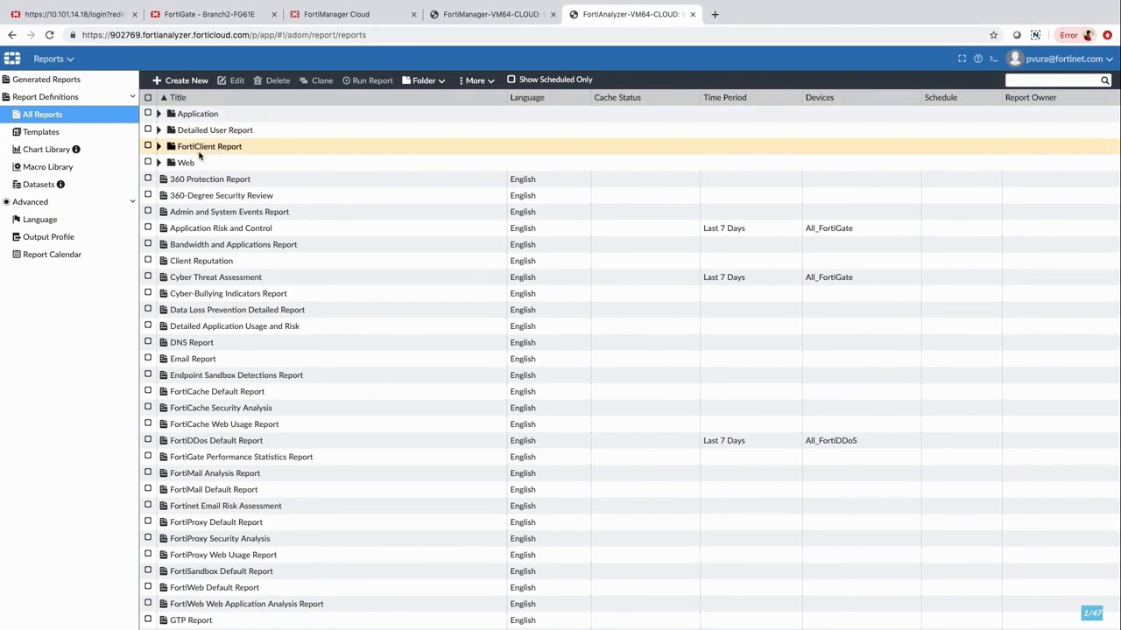
click(233, 245)
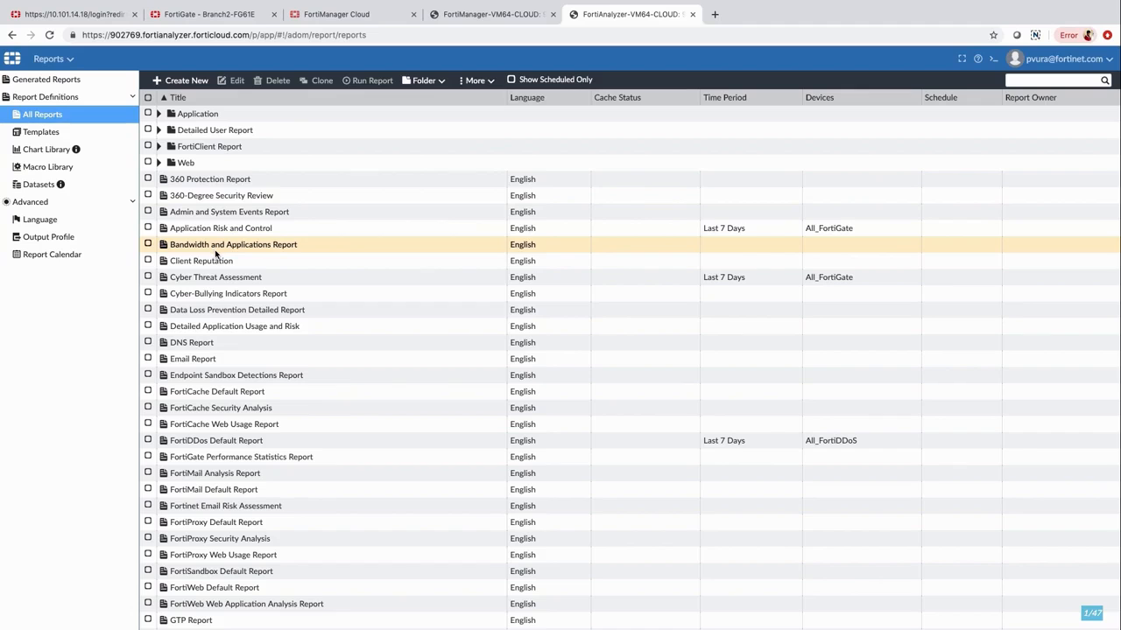
click(220, 228)
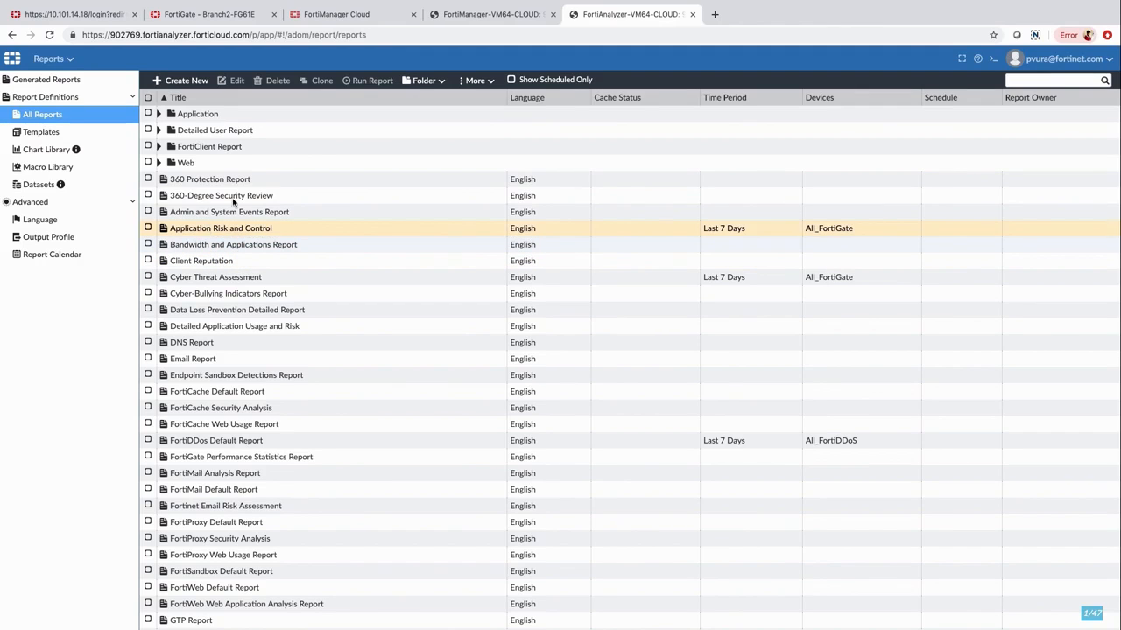
click(214, 130)
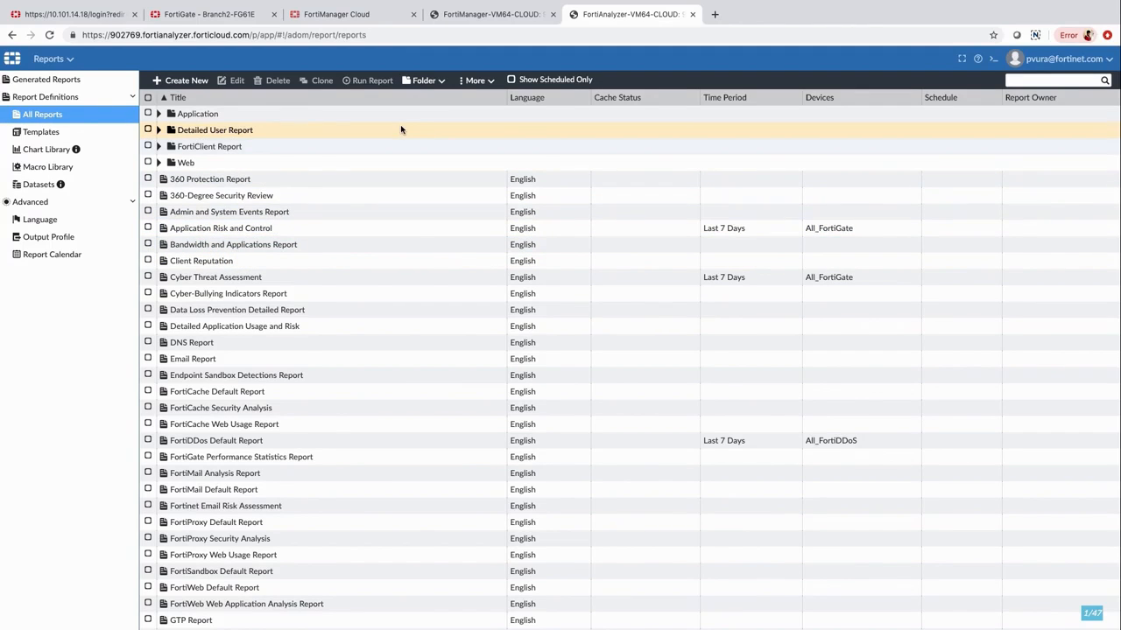
click(221, 196)
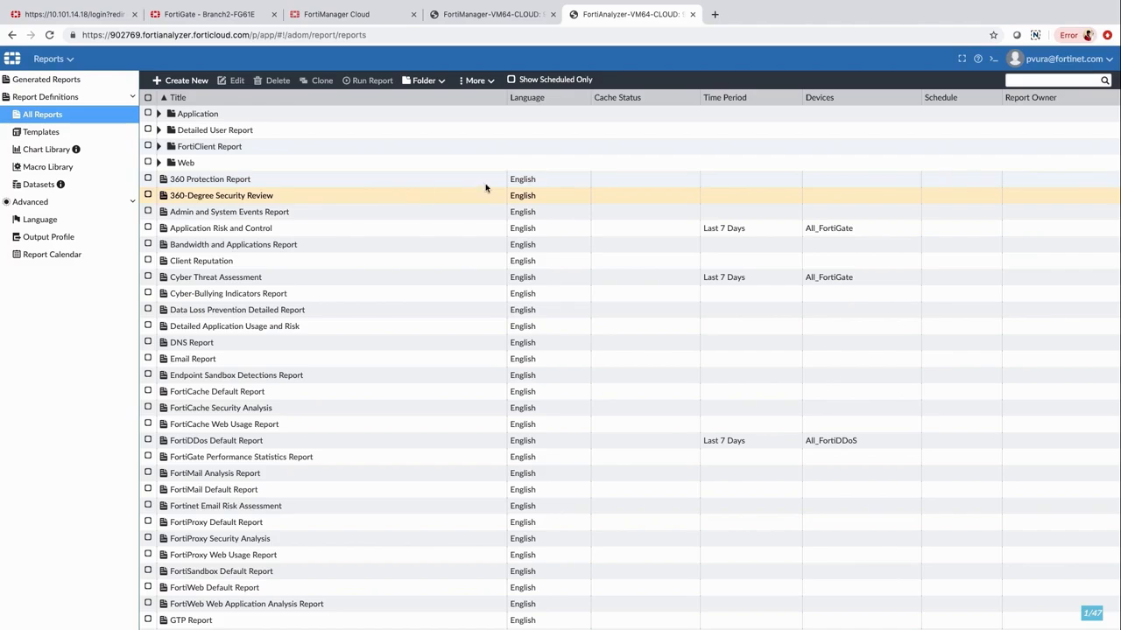